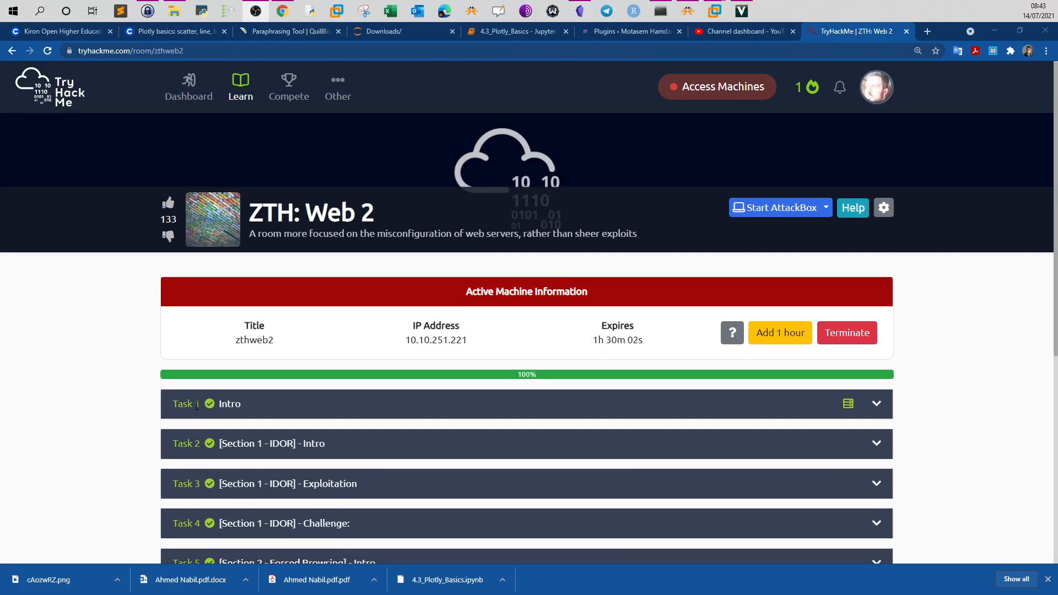
mouse_move(193, 410)
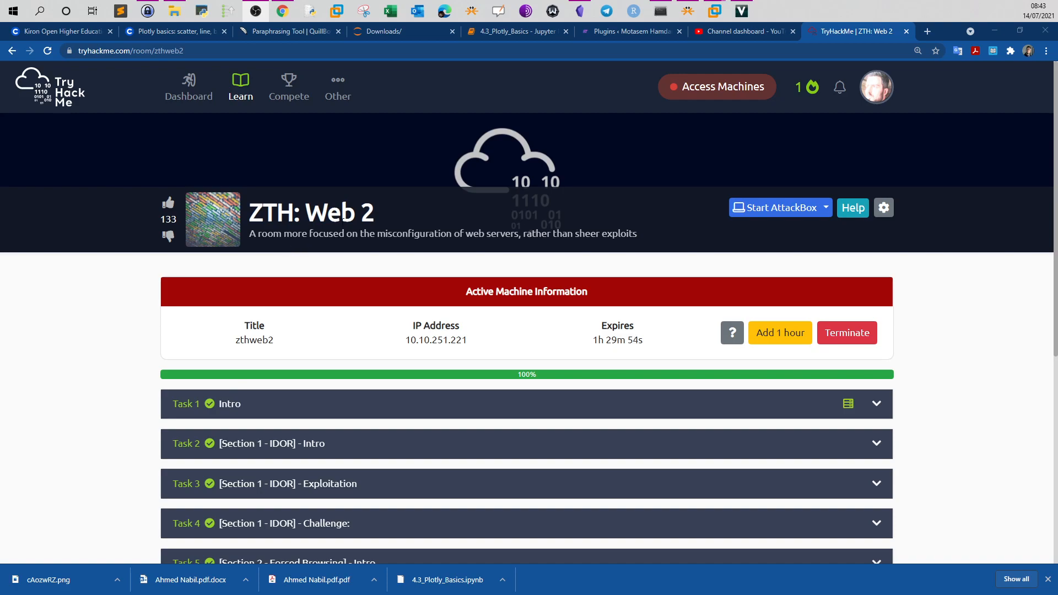
scroll(down, 3)
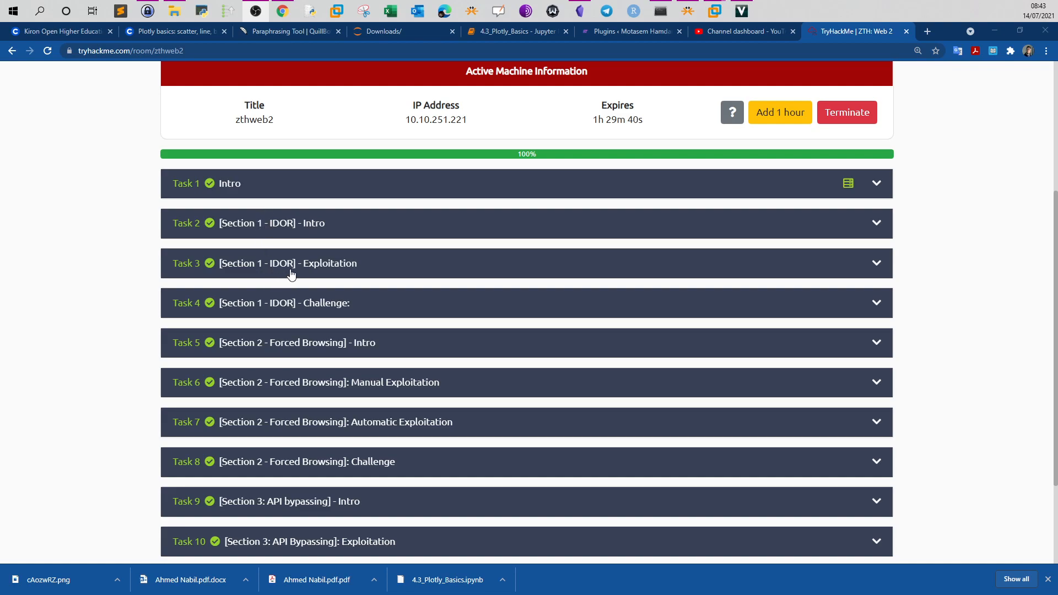
mouse_move(279, 238)
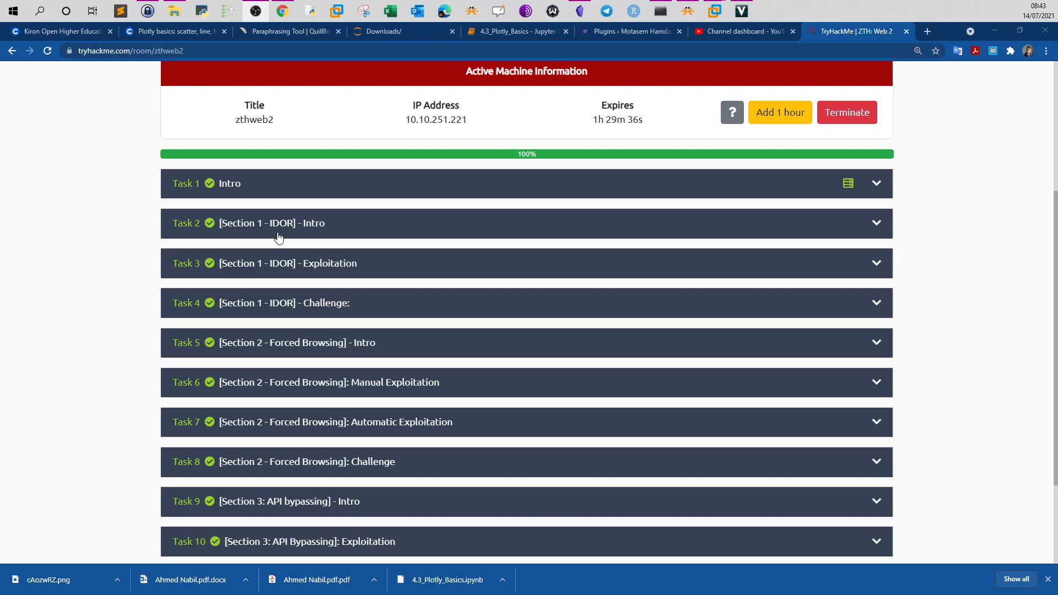
scroll(down, 3)
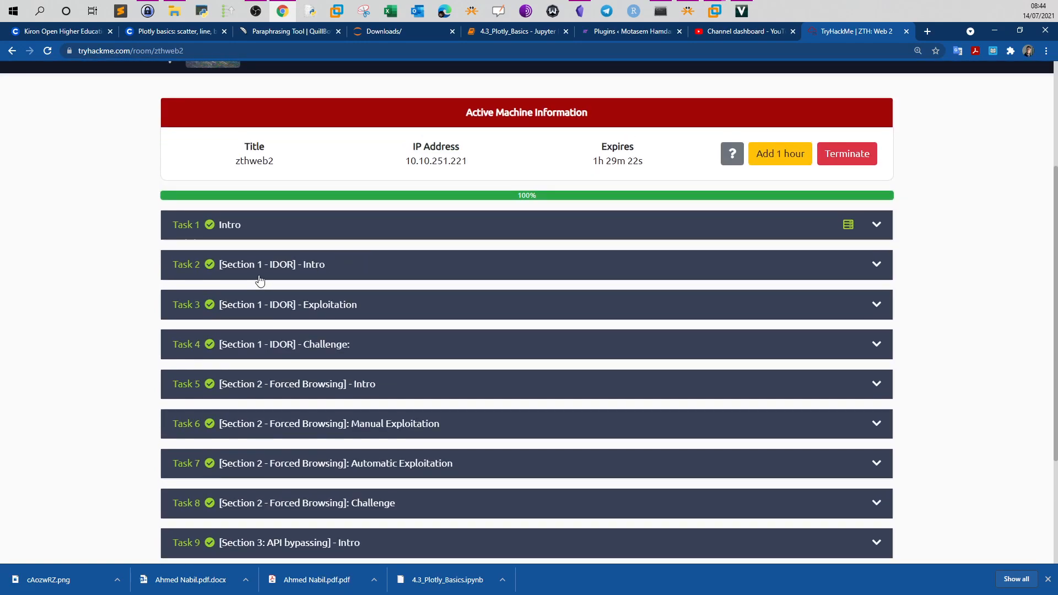
scroll(down, 3)
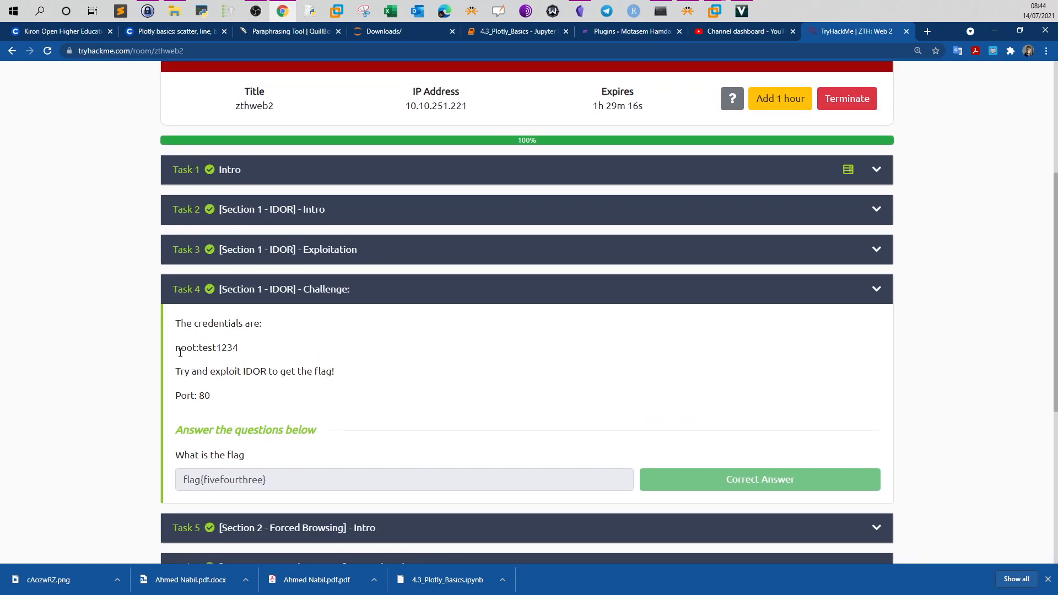
double_click(182, 347)
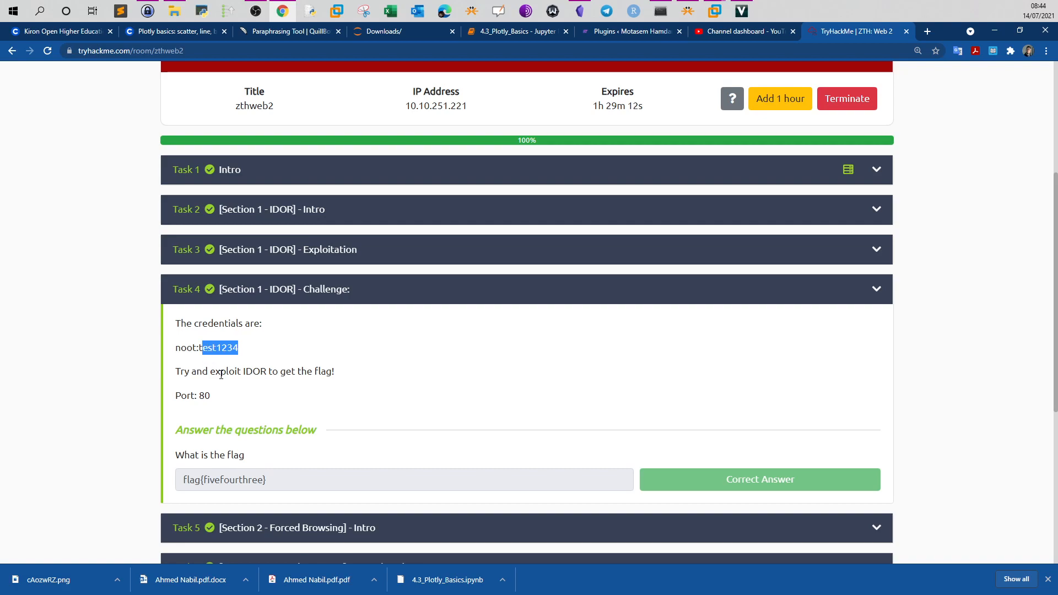
mouse_move(239, 371)
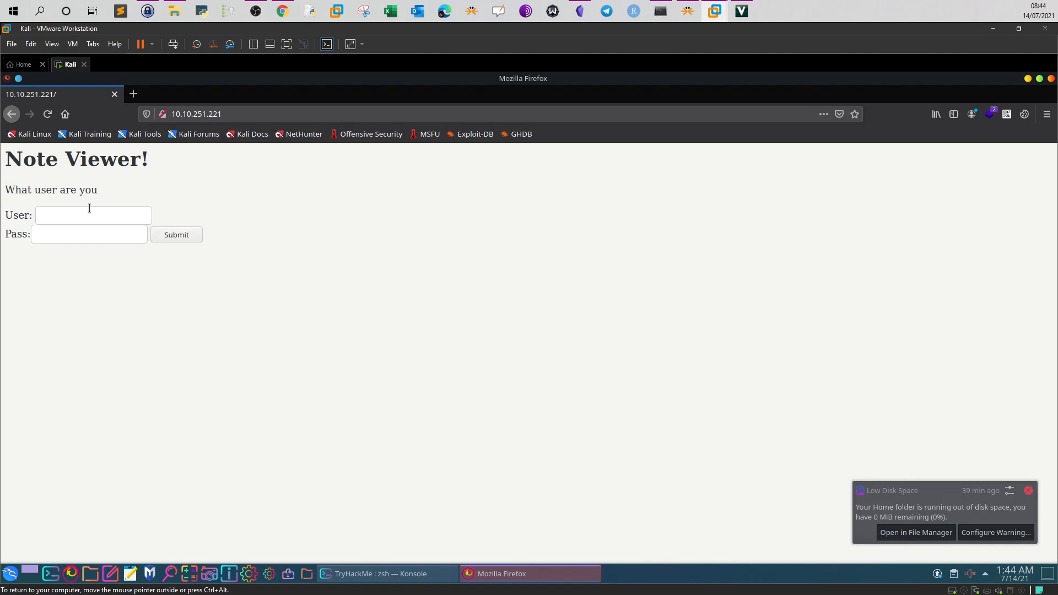
text(no)
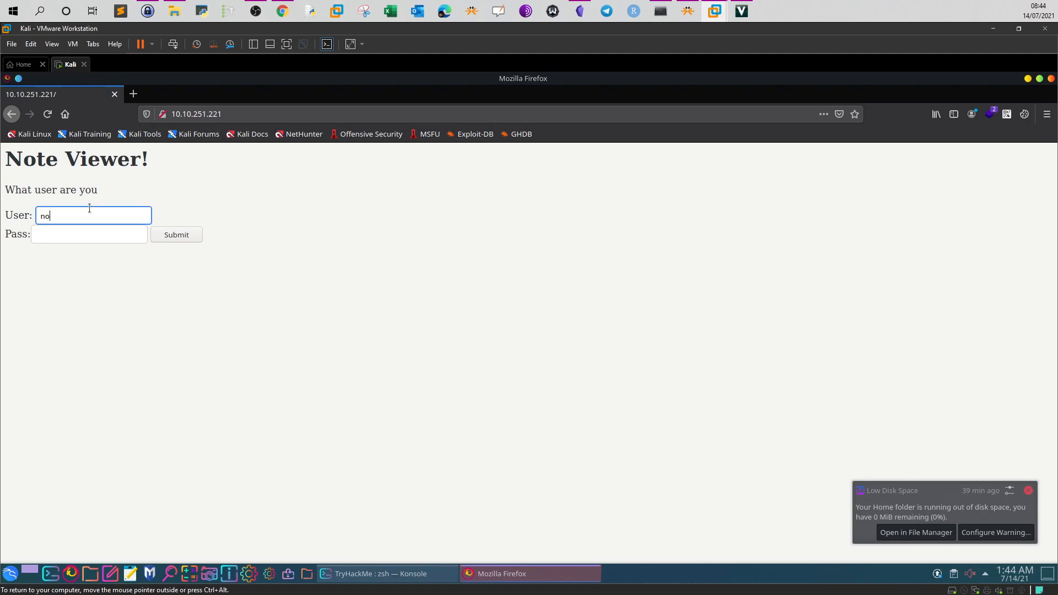
text(test1234)
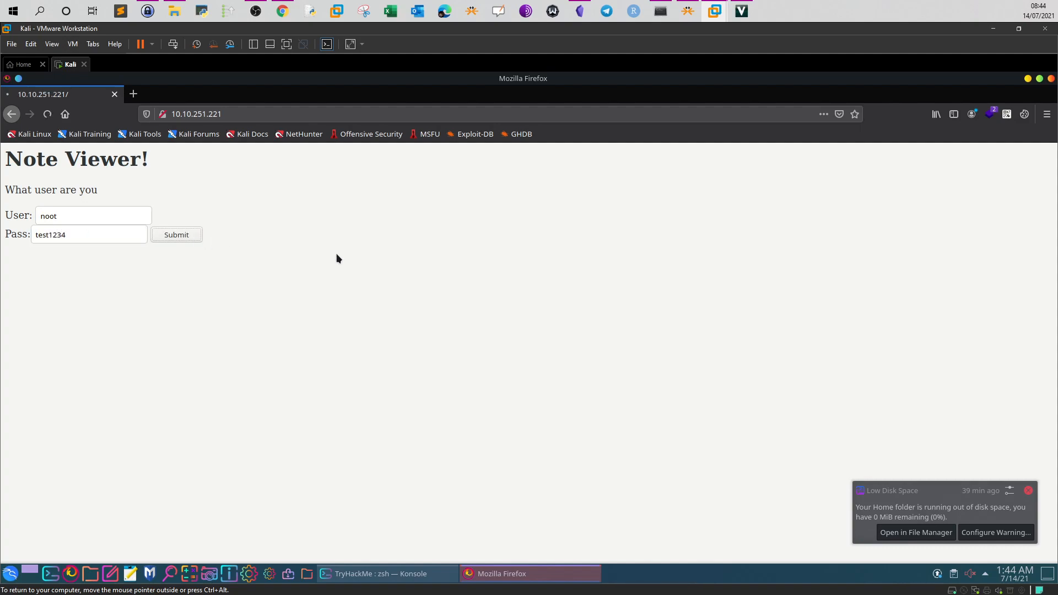
click(177, 233)
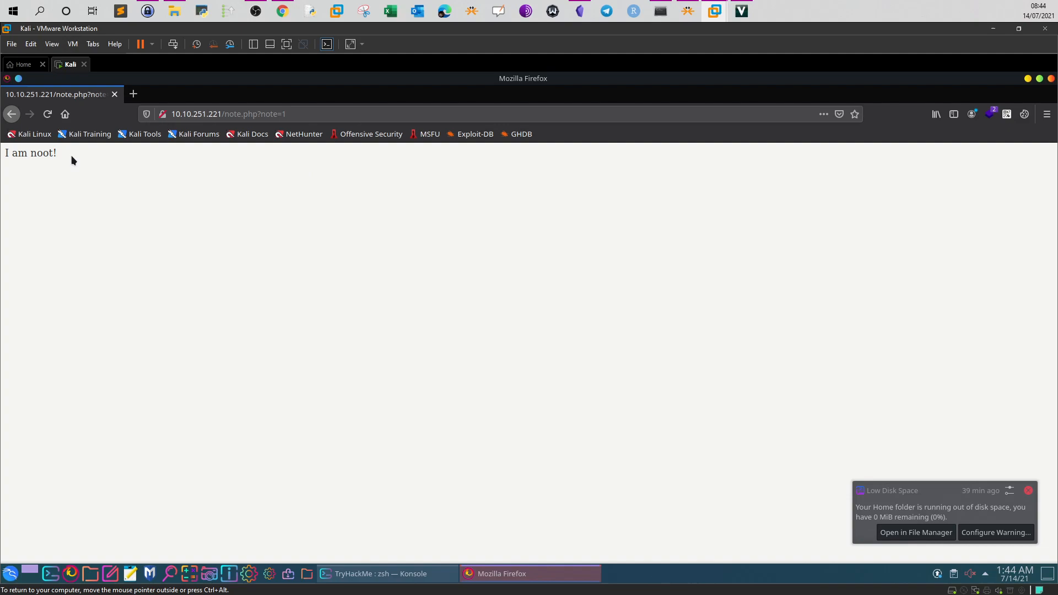
mouse_move(281, 113)
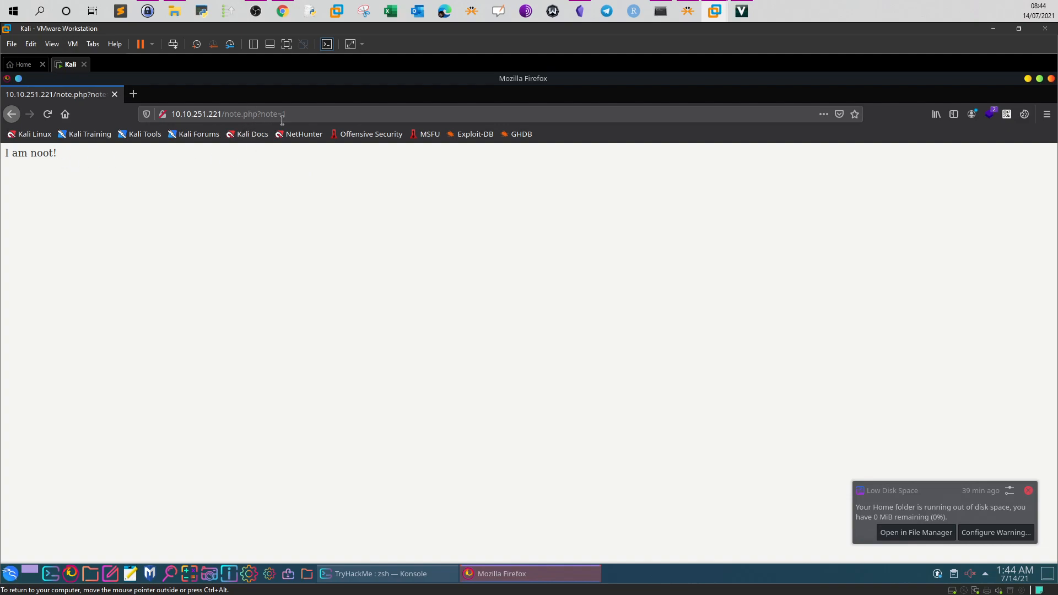
click(228, 113)
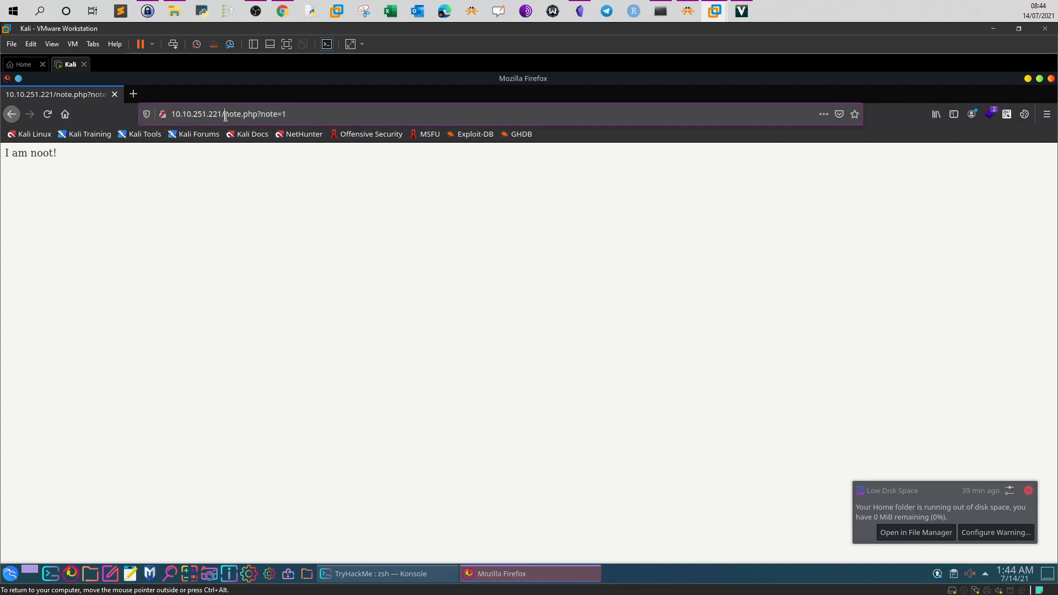
click(239, 114)
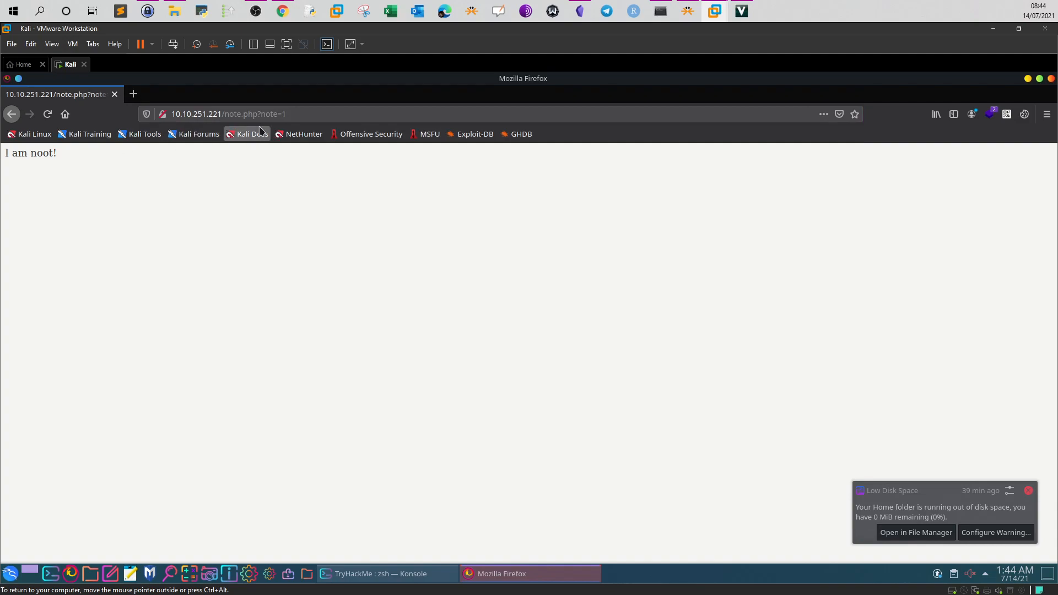
click(228, 113)
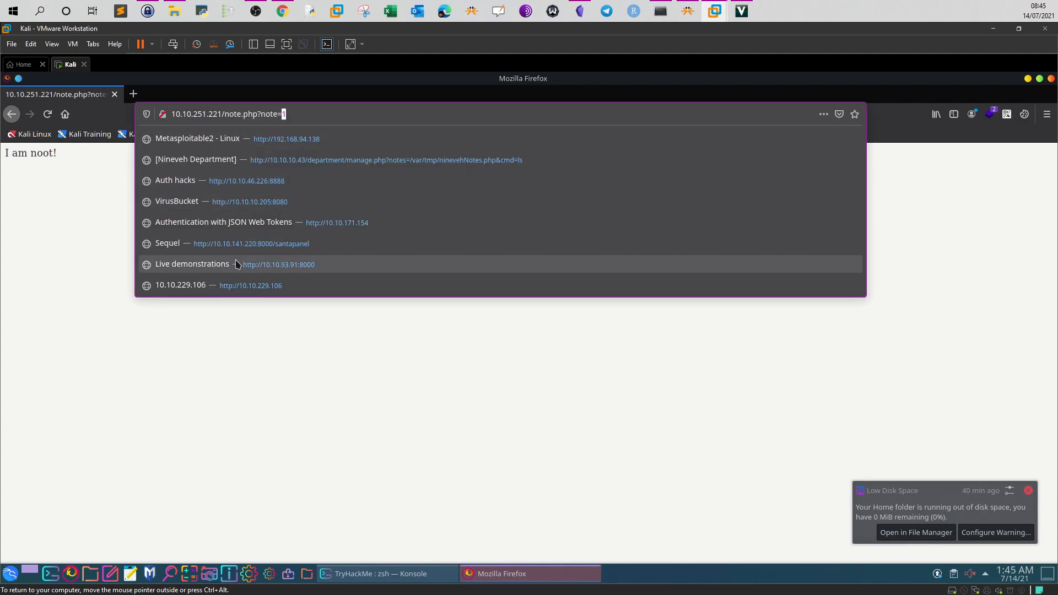
mouse_move(226, 289)
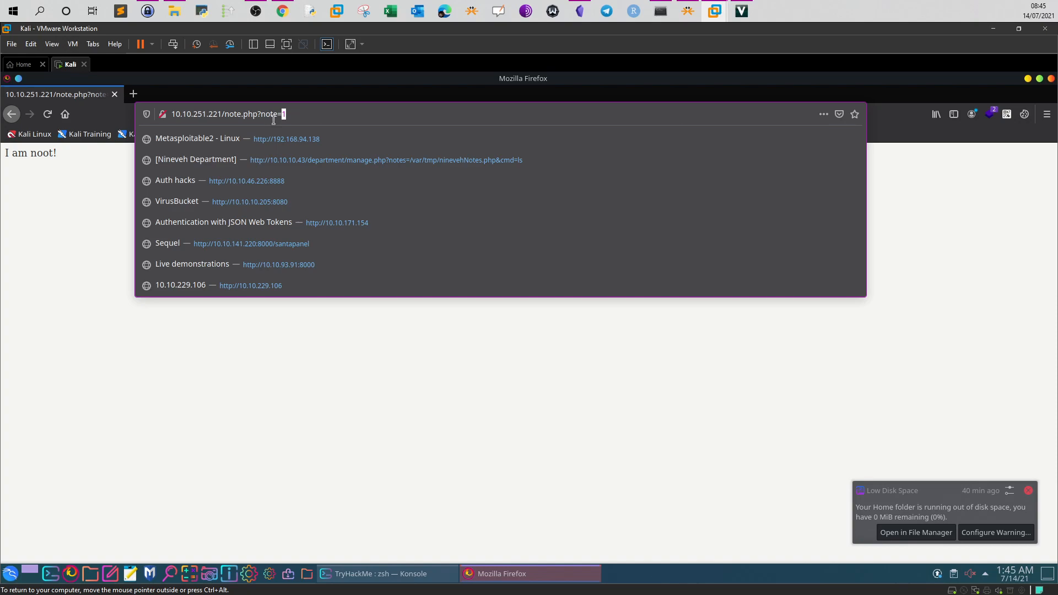
double_click(273, 114)
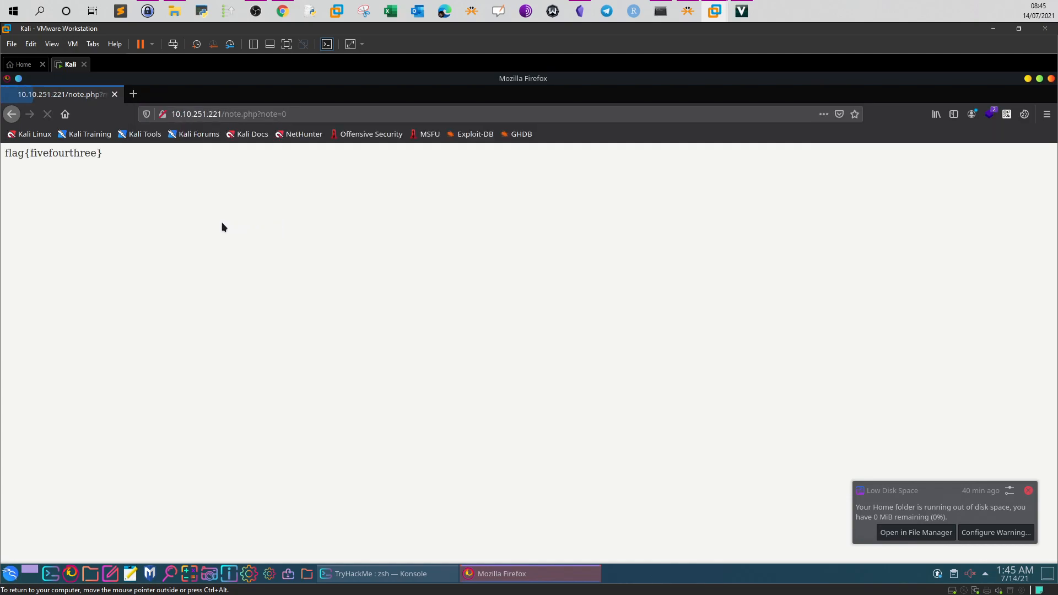
triple_click(53, 152)
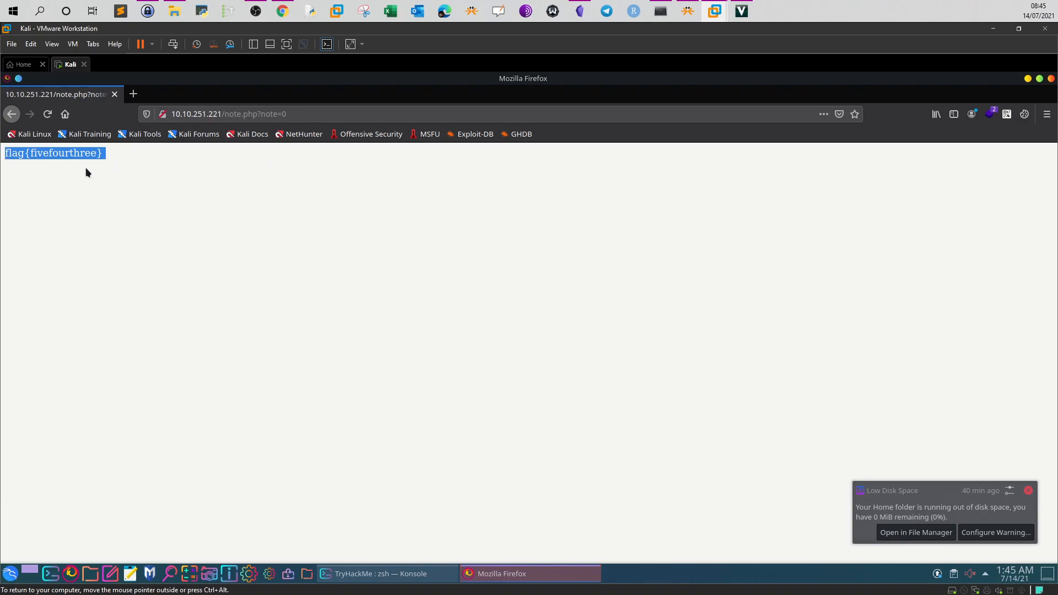
click(283, 114)
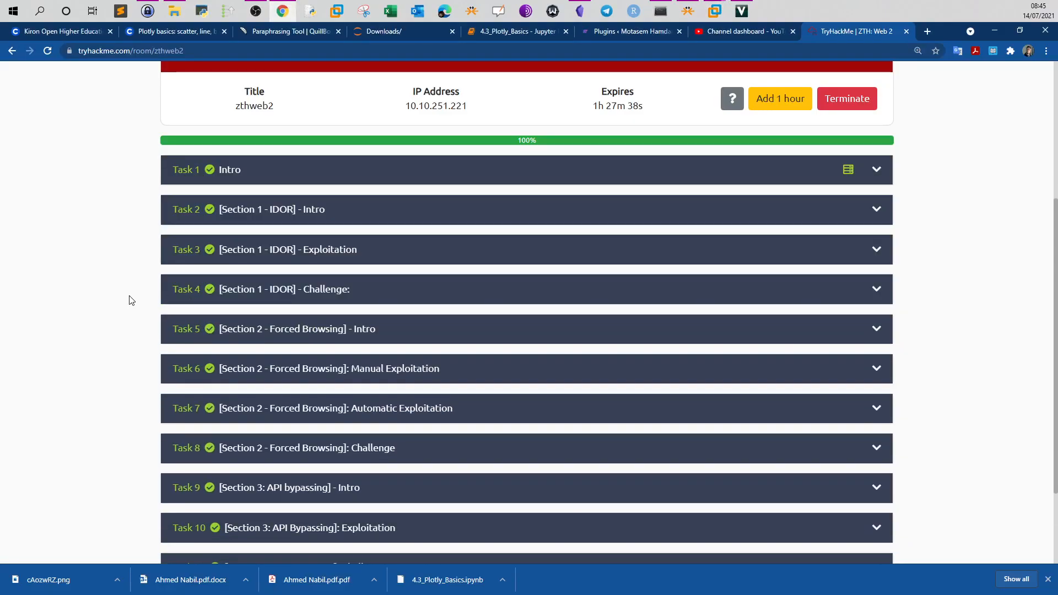
scroll(down, 3)
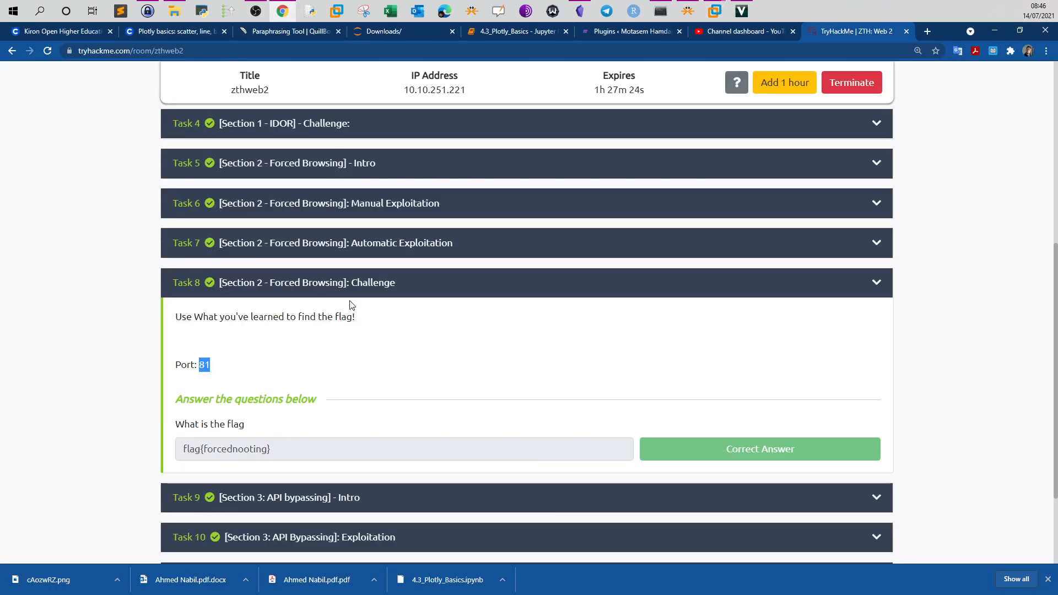
mouse_move(299, 331)
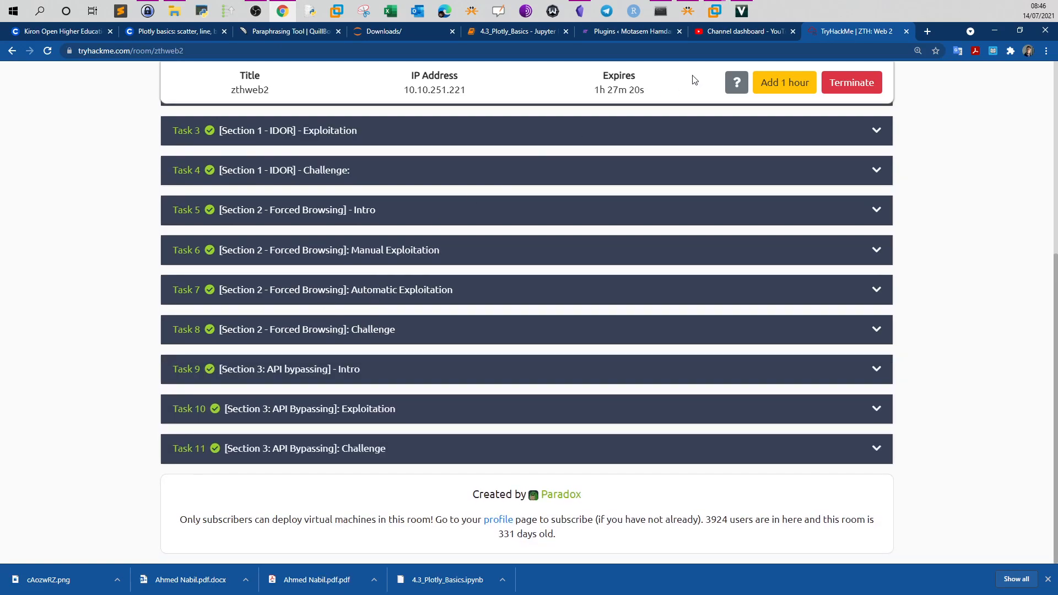
mouse_move(322, 219)
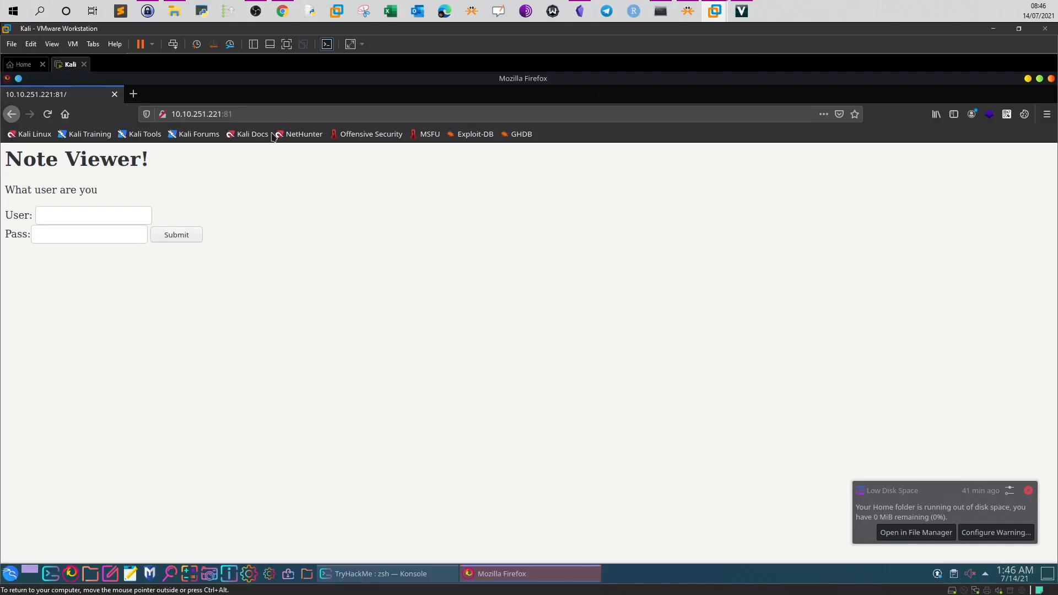
text(no)
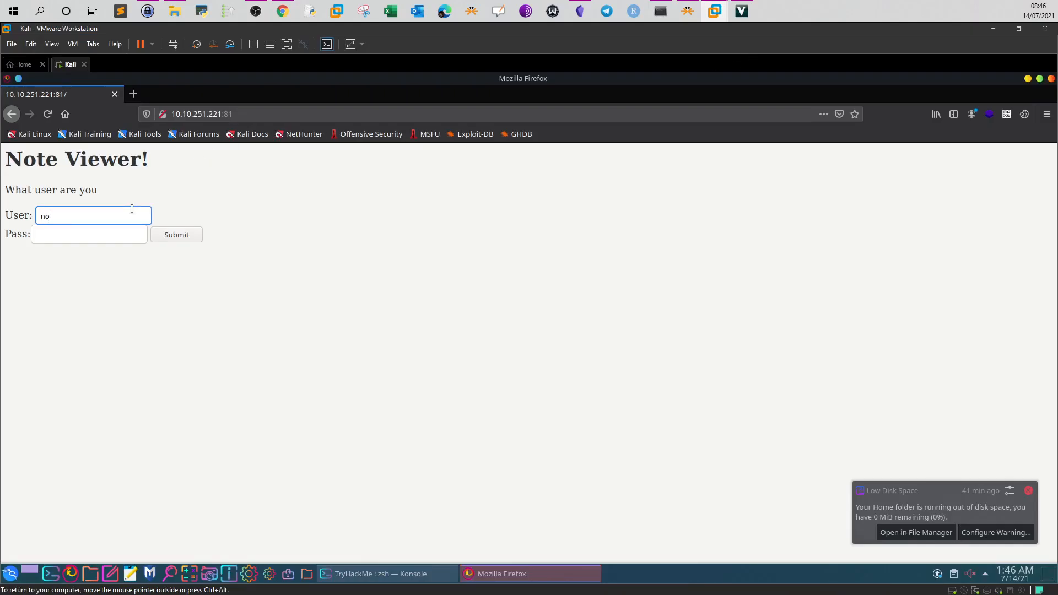
text(test1234)
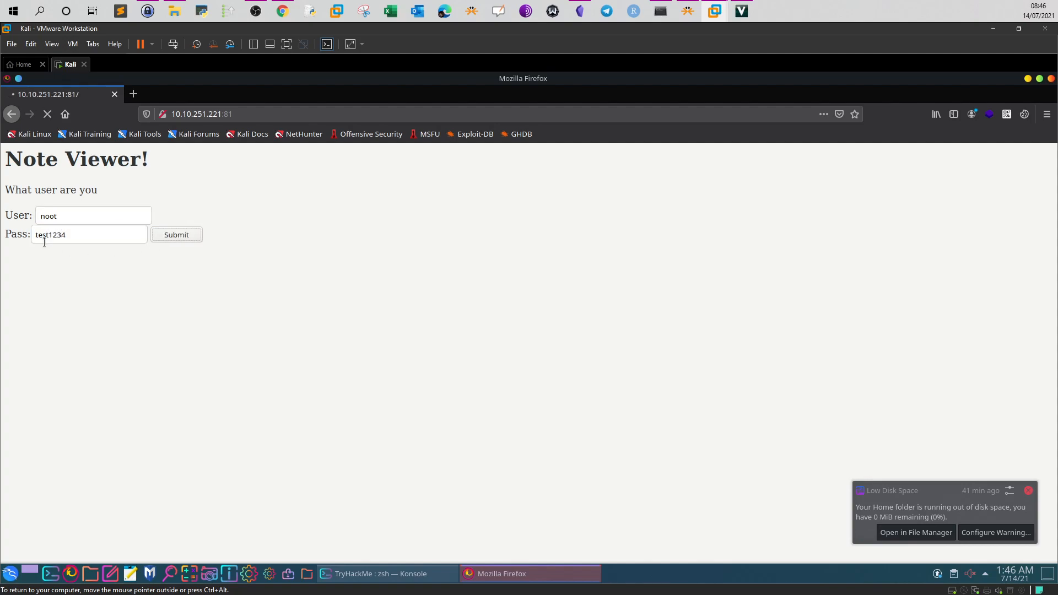
click(177, 233)
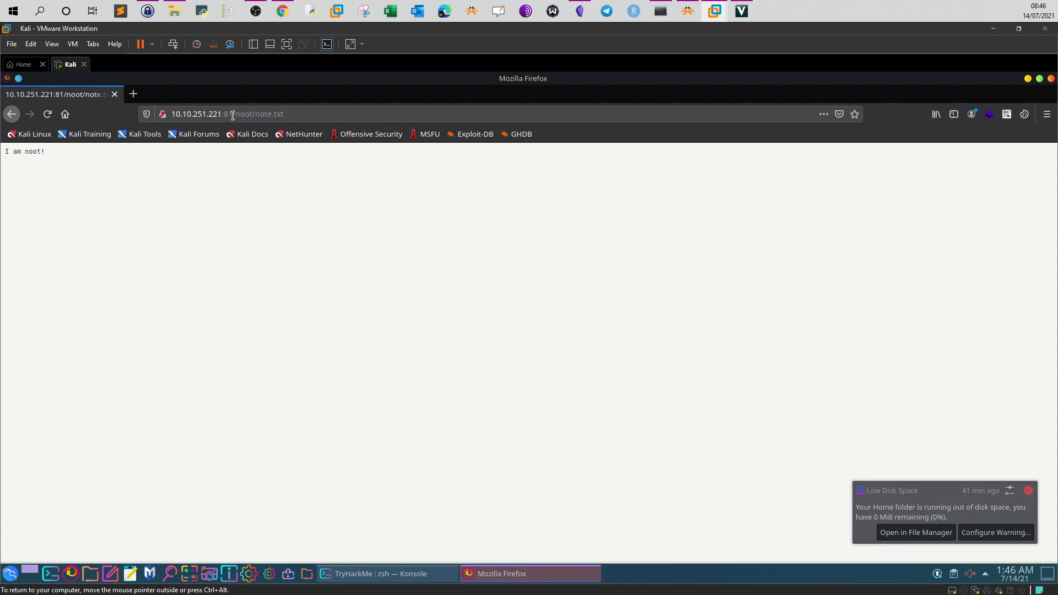
click(227, 114)
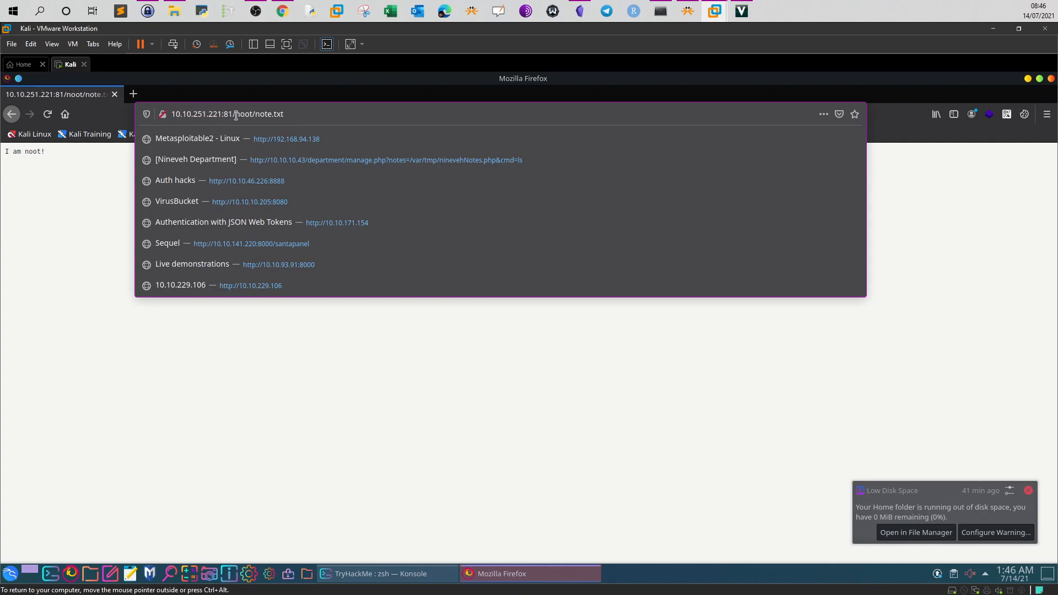
double_click(244, 114)
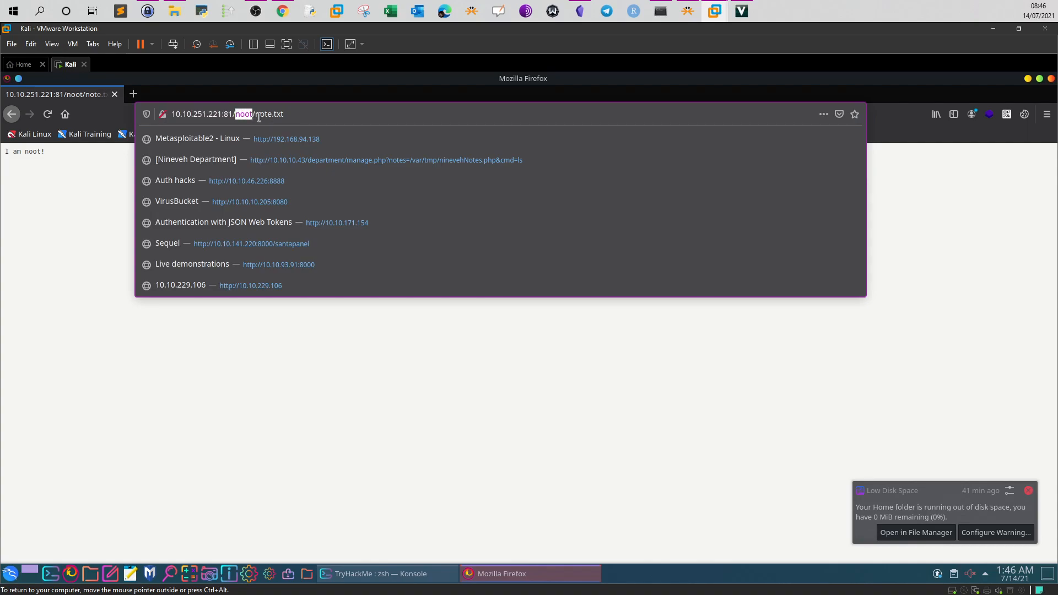
click(256, 114)
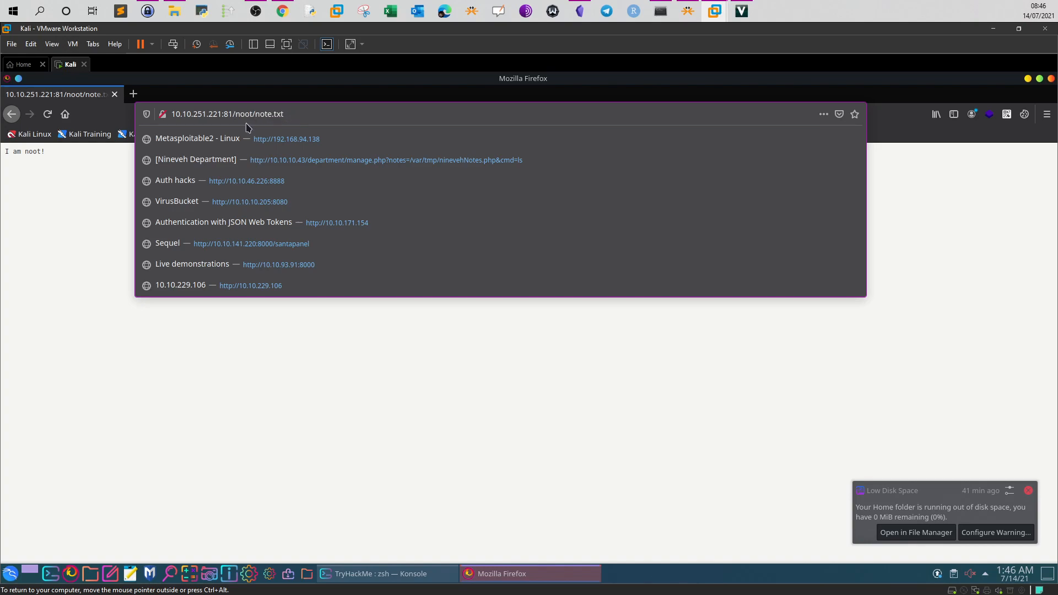
double_click(245, 113)
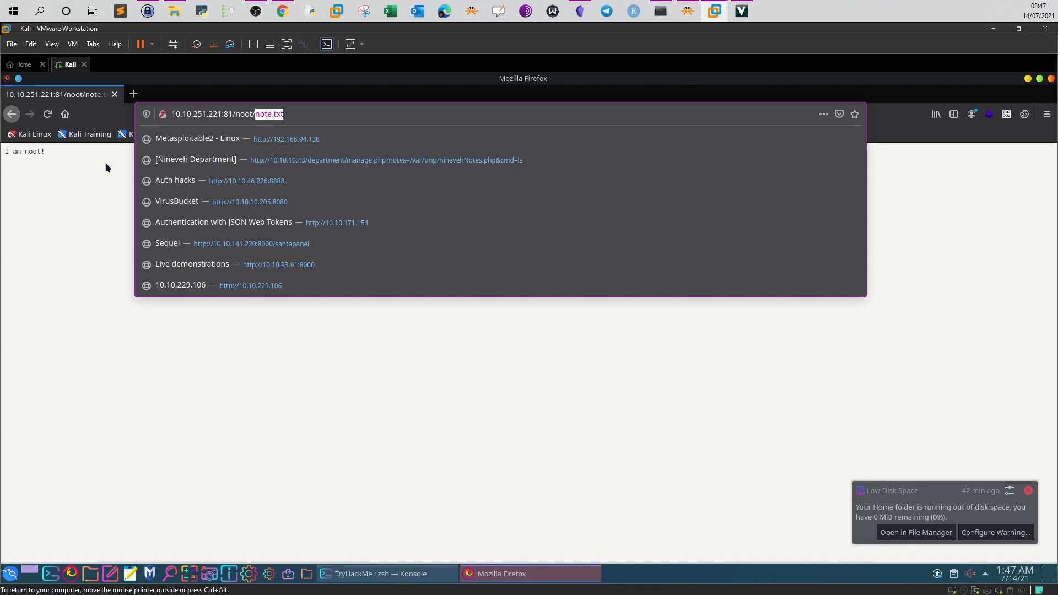
click(304, 113)
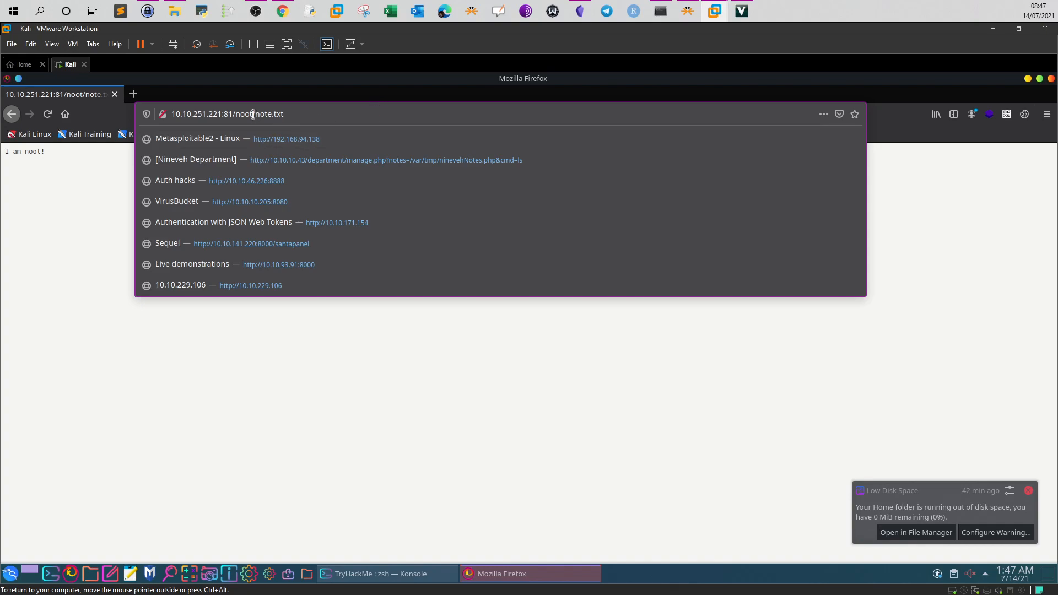
double_click(244, 114)
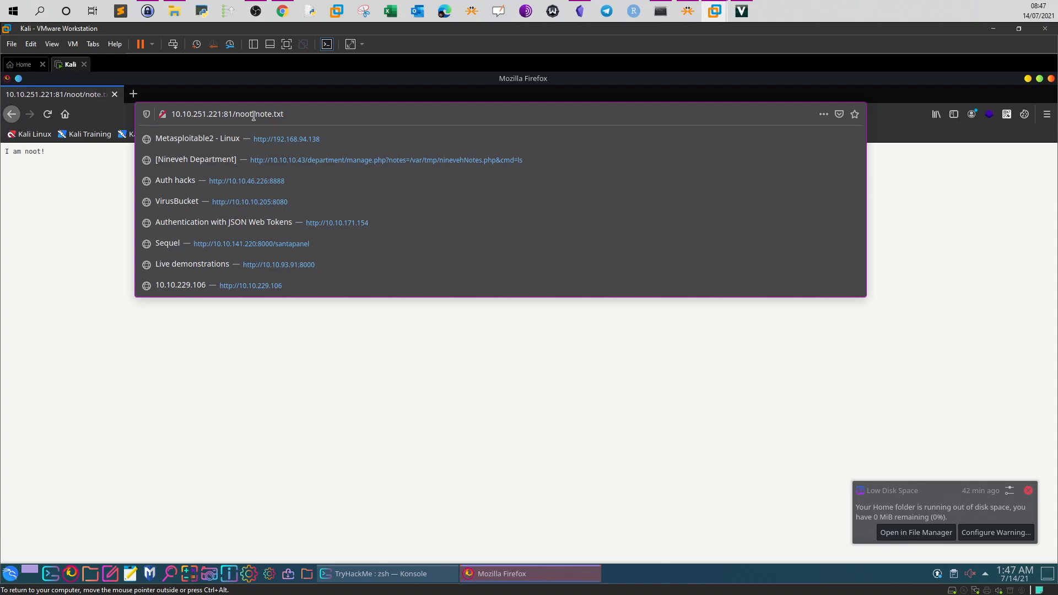
click(382, 574)
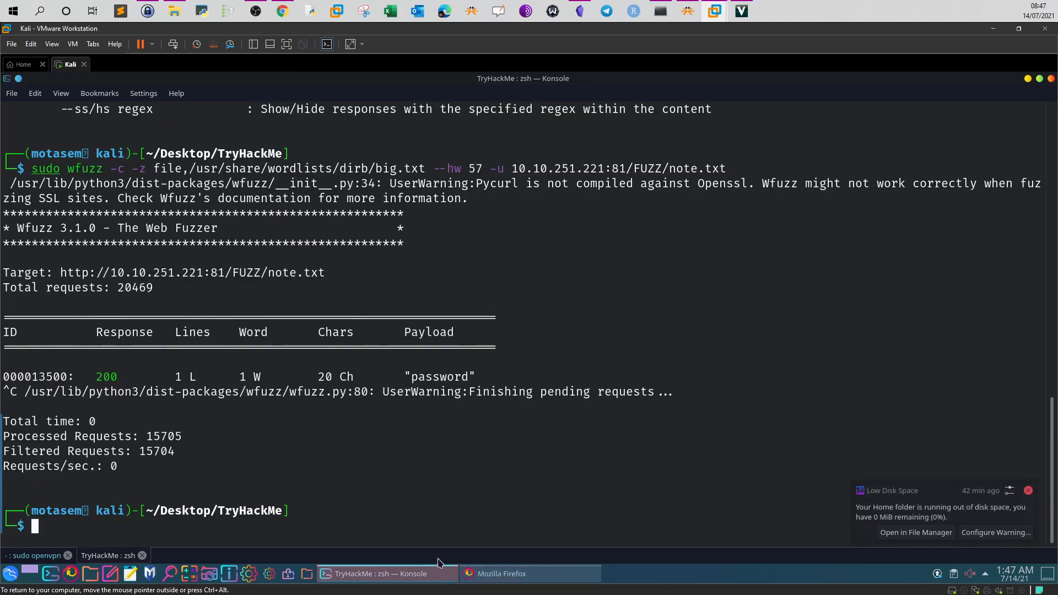
mouse_move(503, 426)
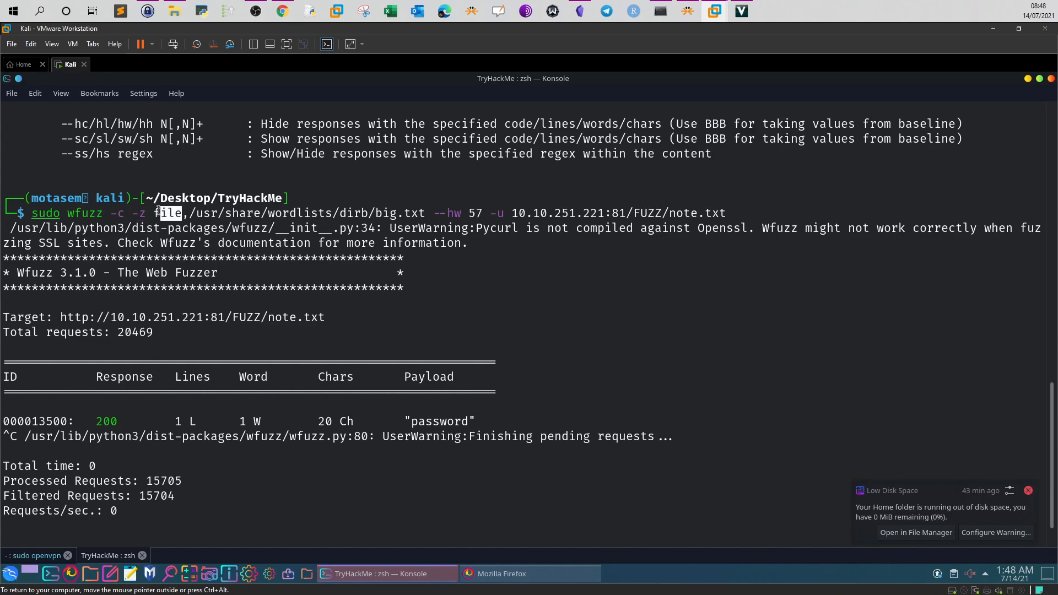
double_click(206, 213)
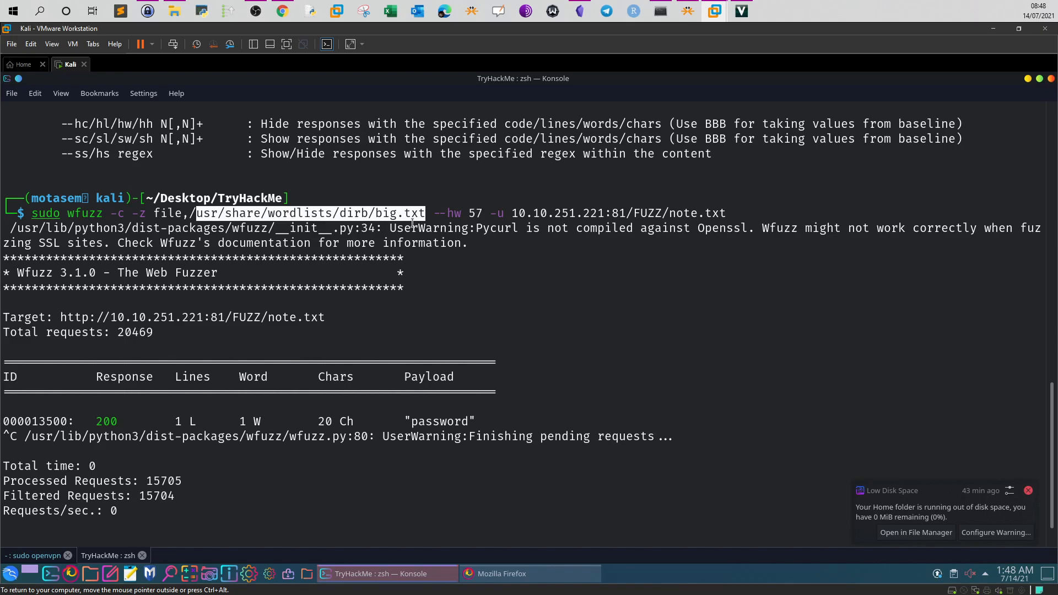
double_click(451, 212)
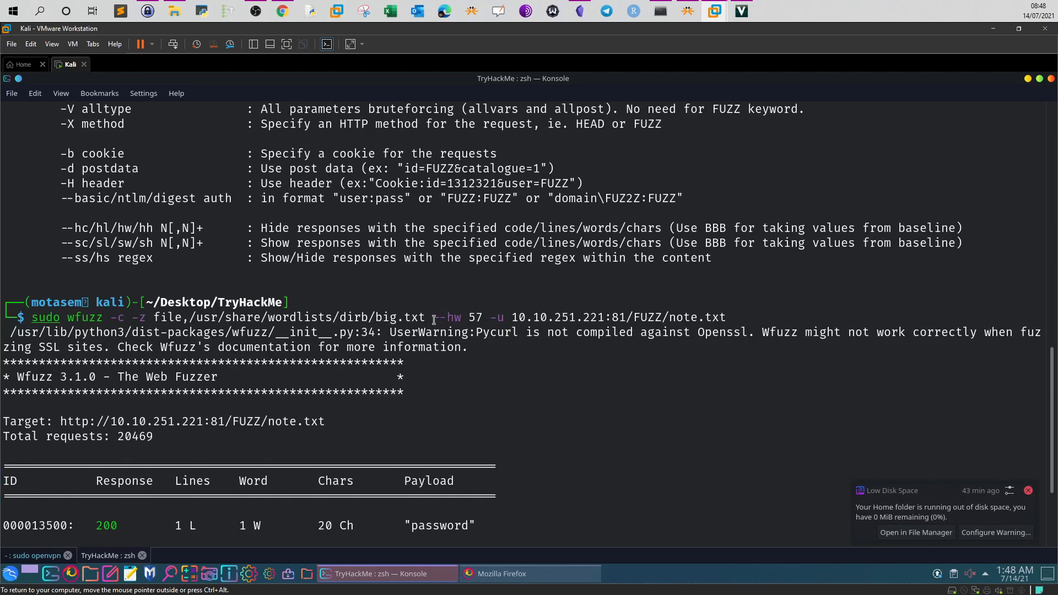
key(ctrl+c)
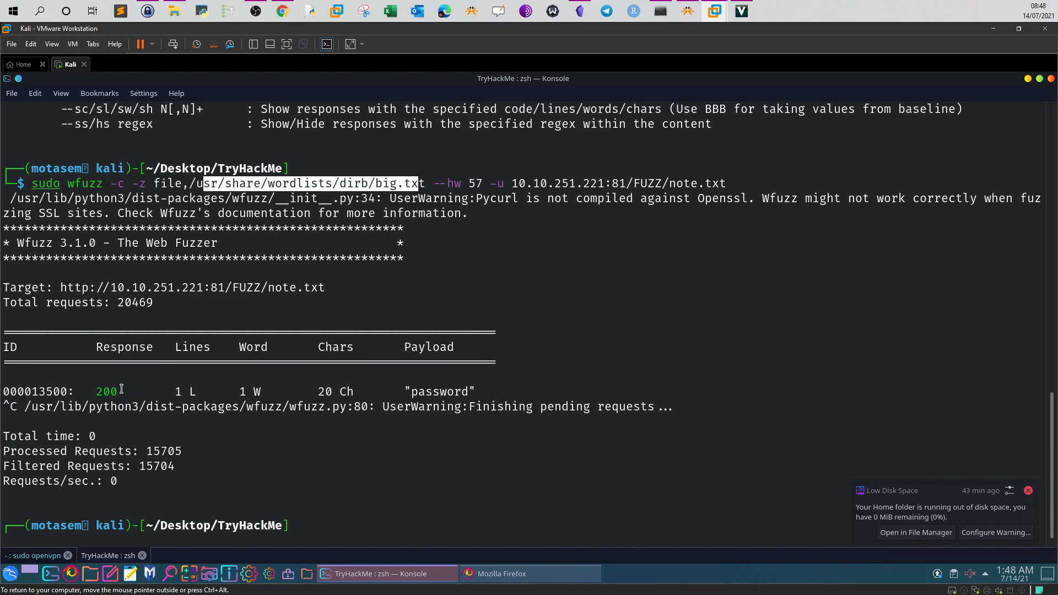
double_click(106, 391)
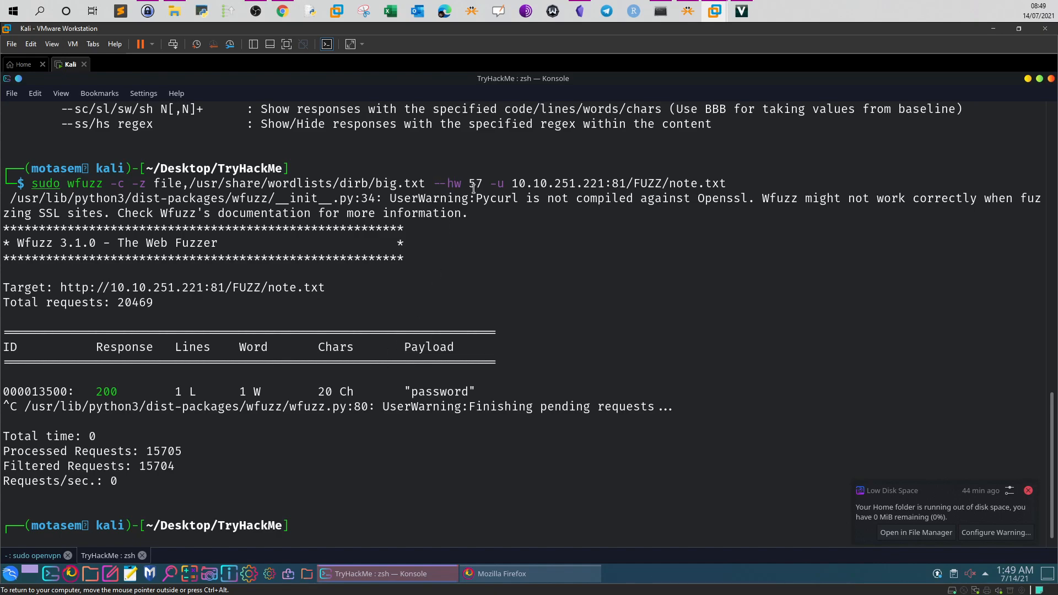
double_click(474, 184)
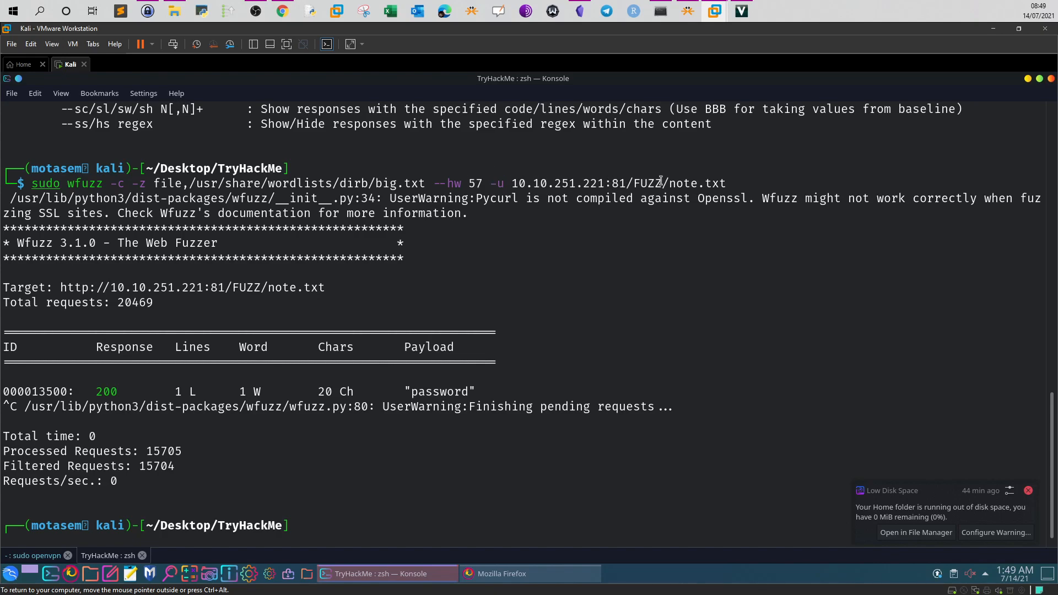
click(502, 574)
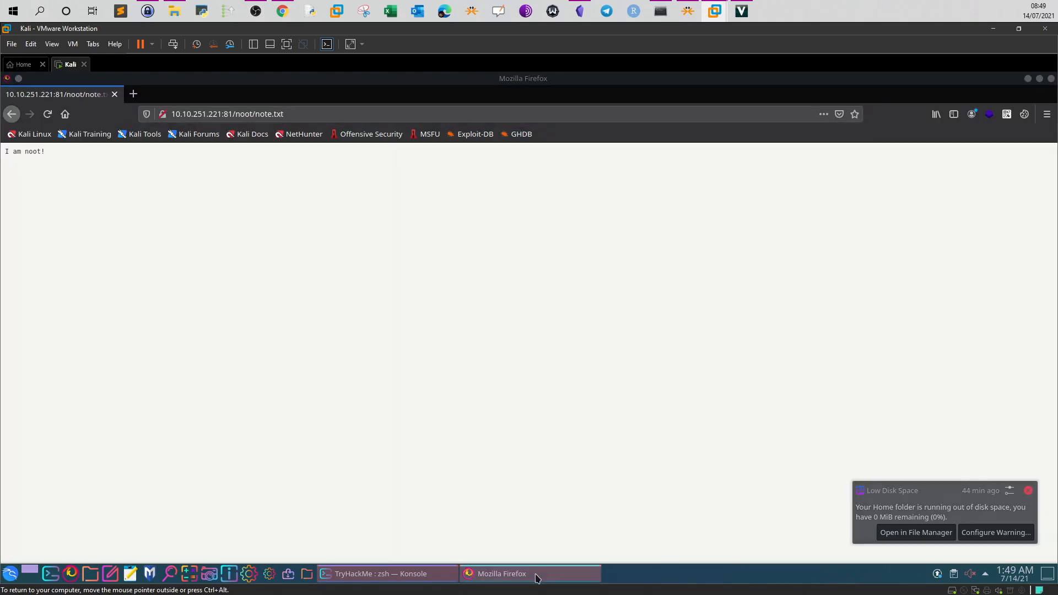
click(250, 113)
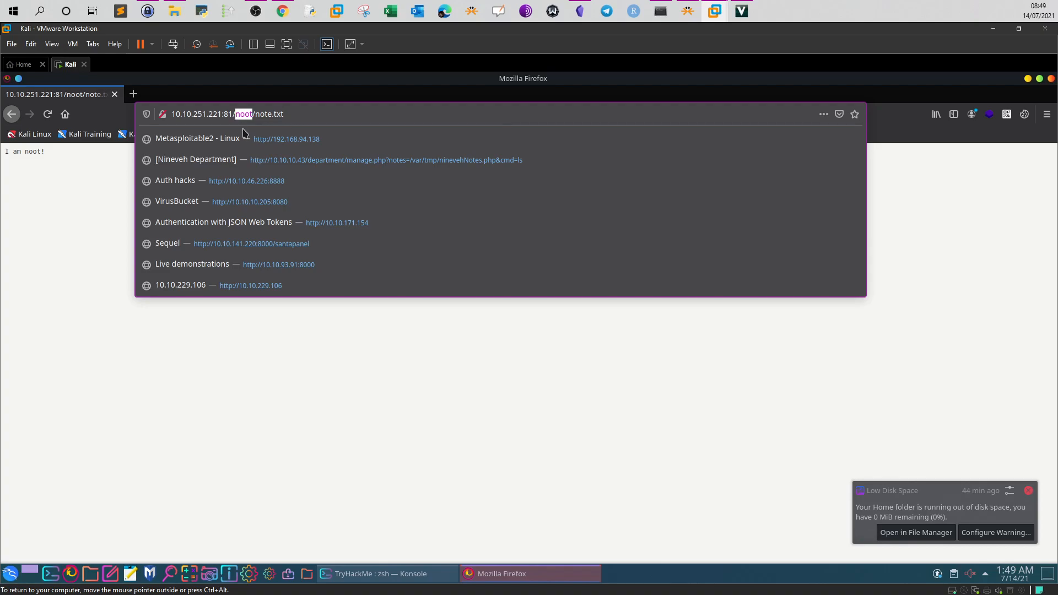
mouse_move(382, 298)
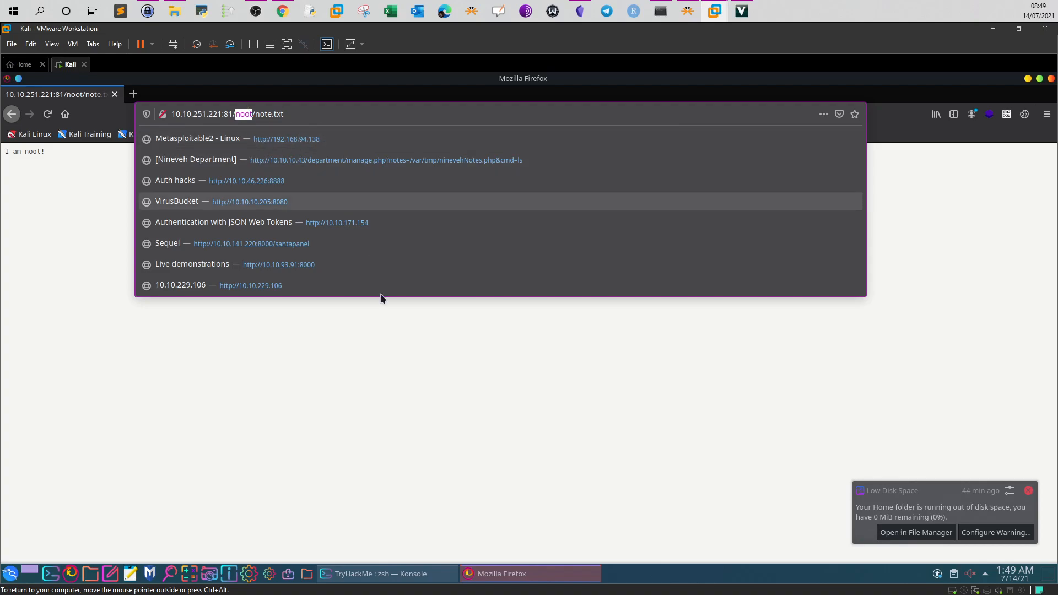
click(385, 574)
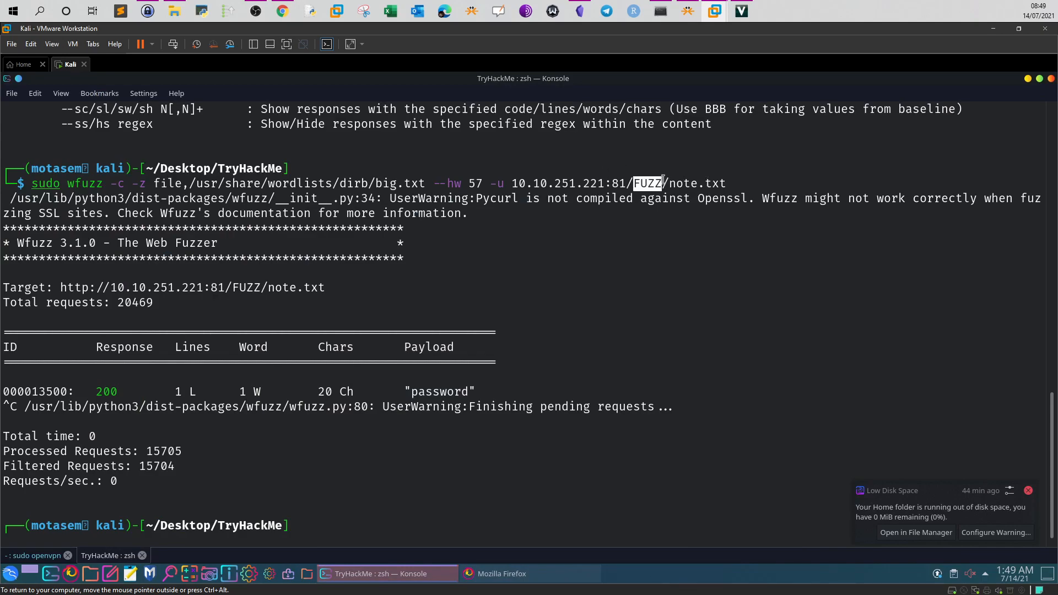
triple_click(270, 183)
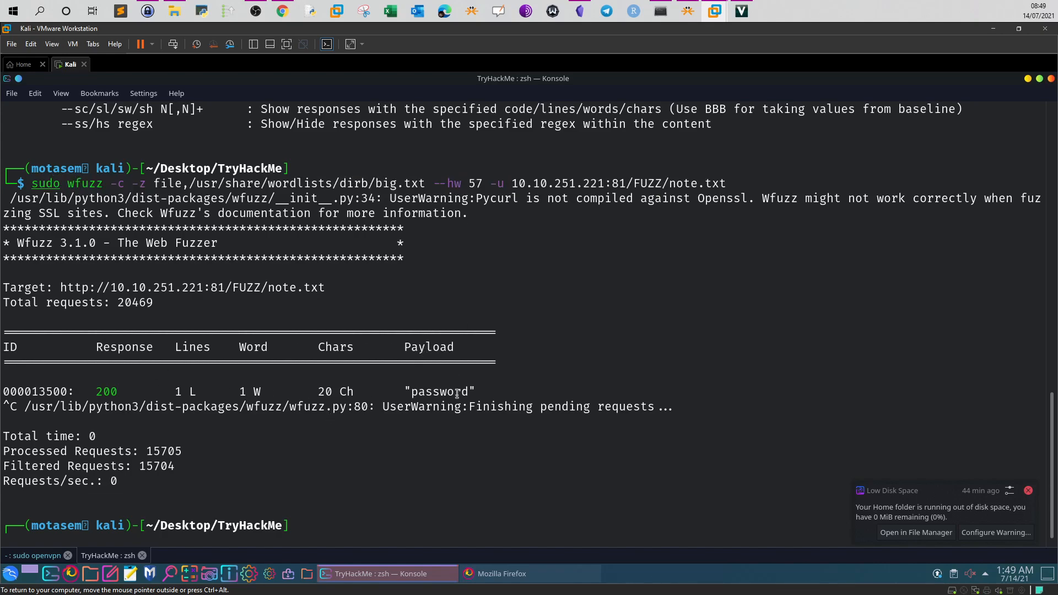
double_click(440, 391)
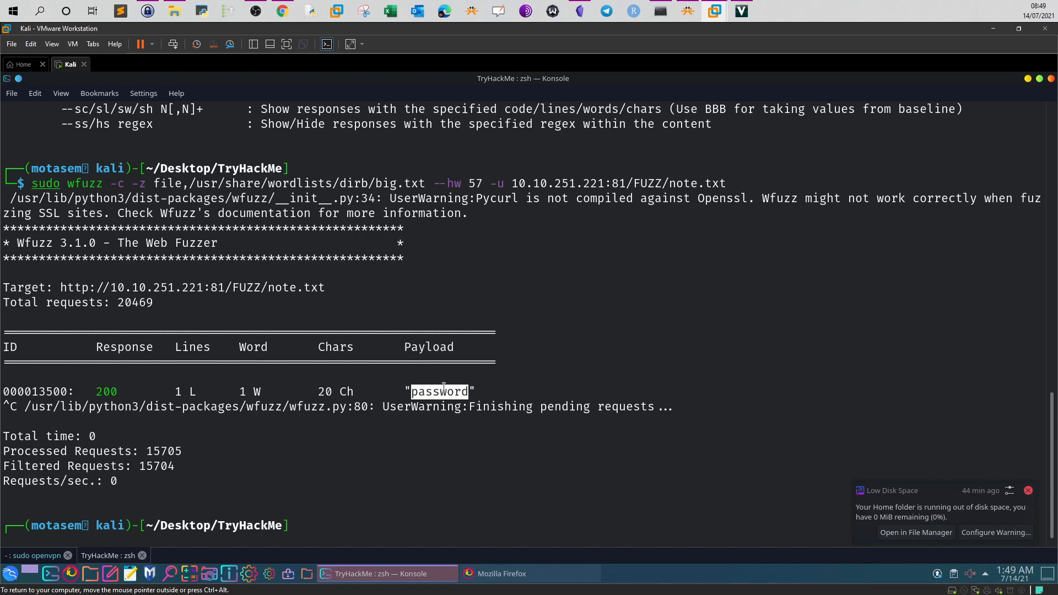
click(501, 573)
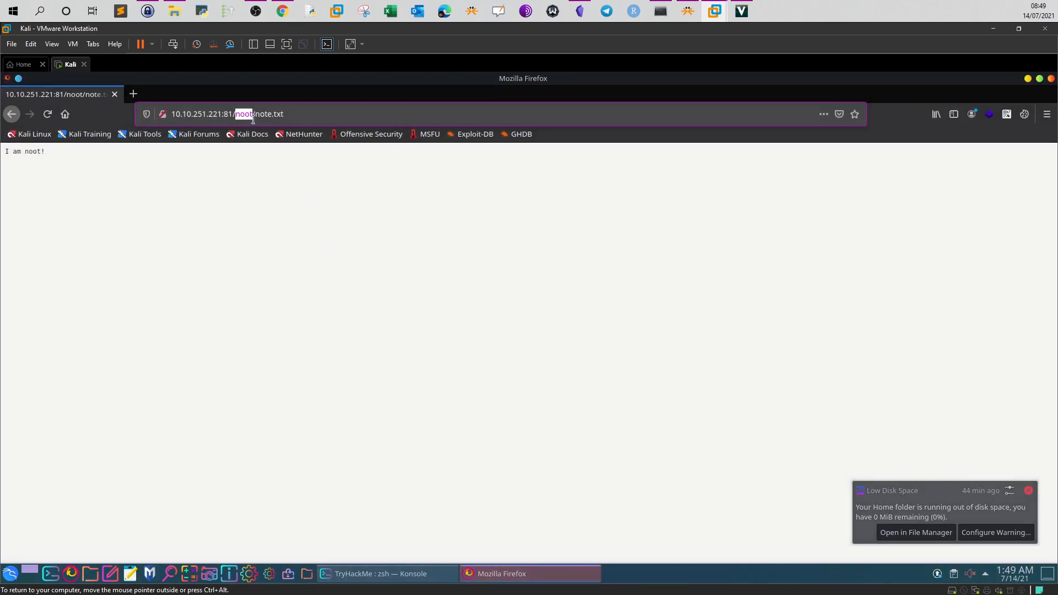
text(password)
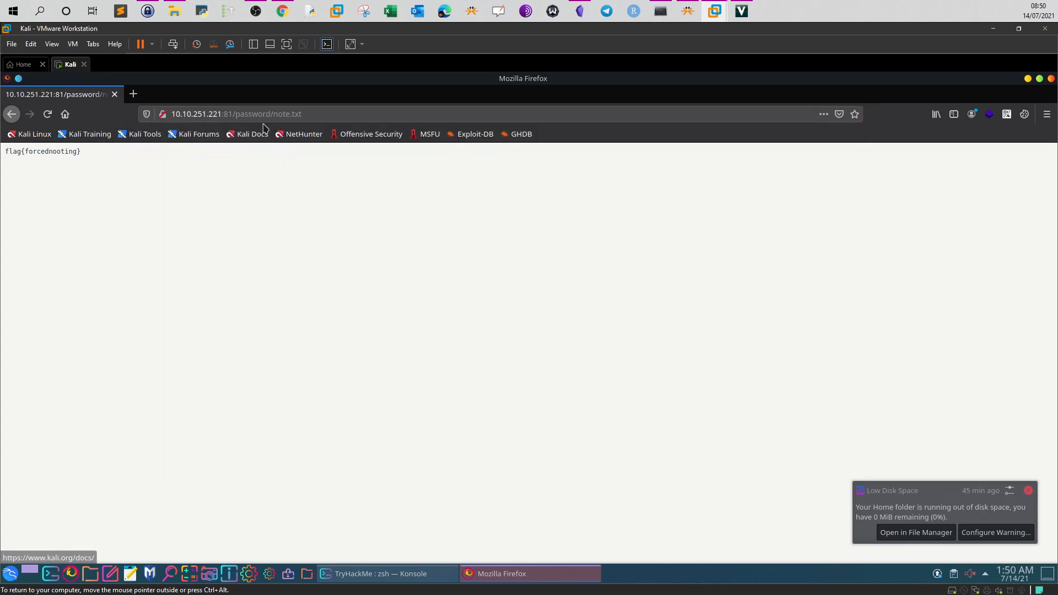
mouse_move(266, 128)
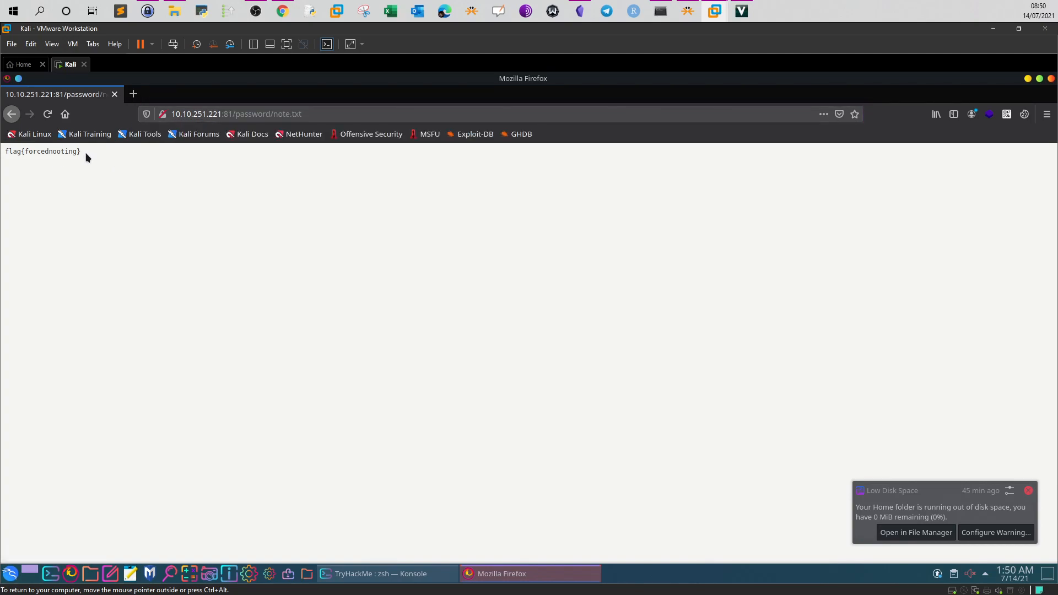
Select the revealed flag{forcednooting} text on the password/note.txt page
double_click(42, 151)
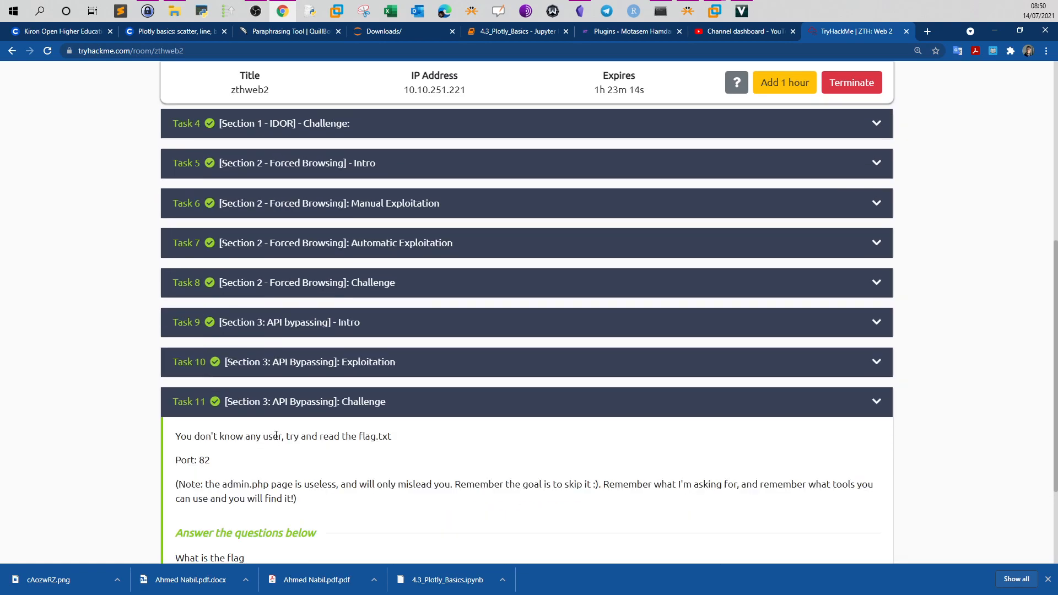
Scroll to the Task 11 API Bypassing challenge and select its port number 82
scroll(down, 3)
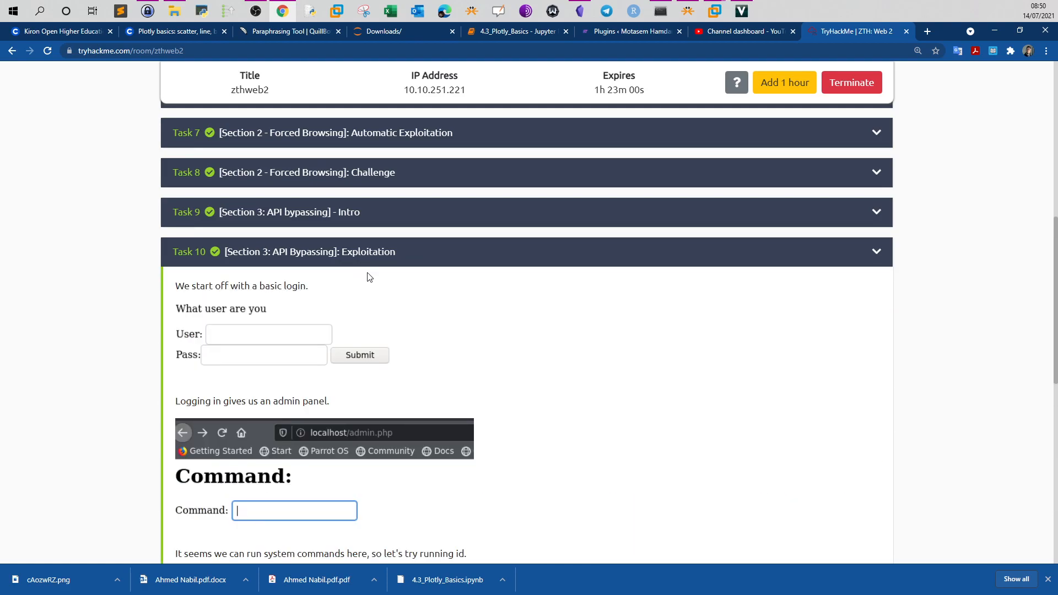
scroll(down, 3)
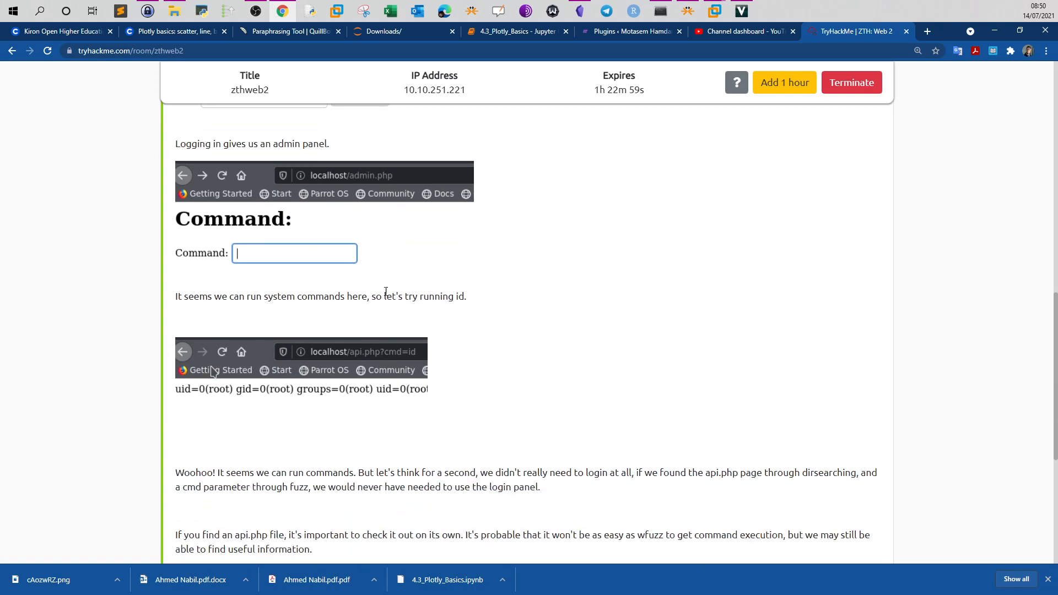
scroll(down, 3)
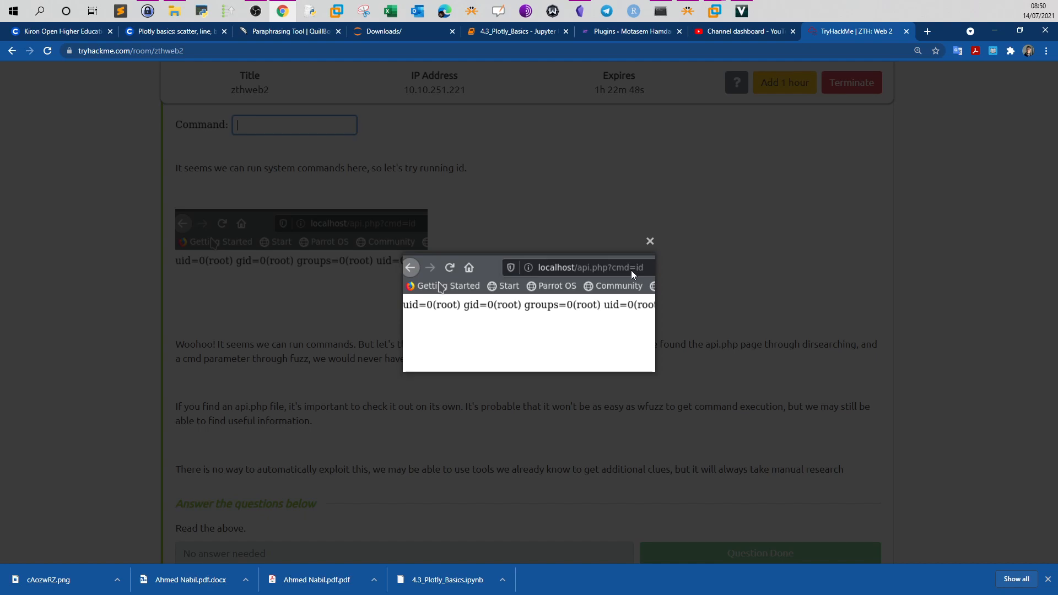
mouse_move(614, 274)
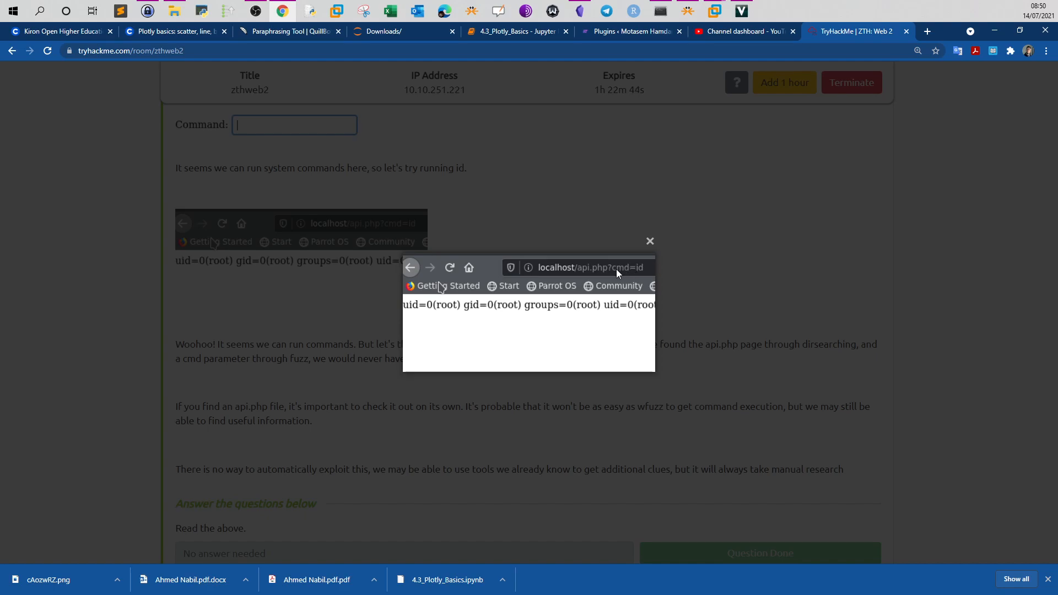
mouse_move(518, 295)
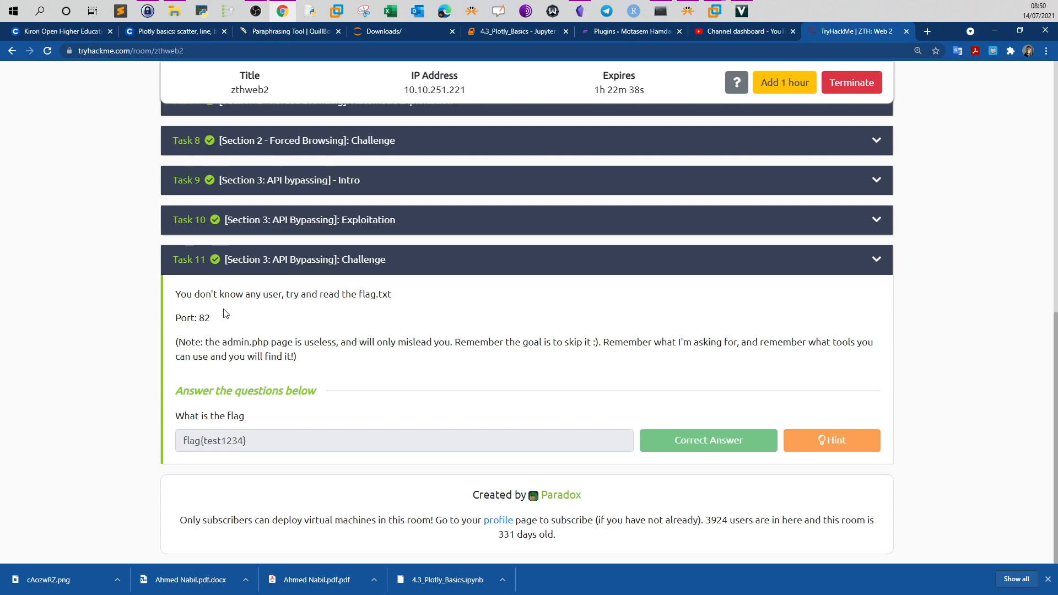
double_click(206, 318)
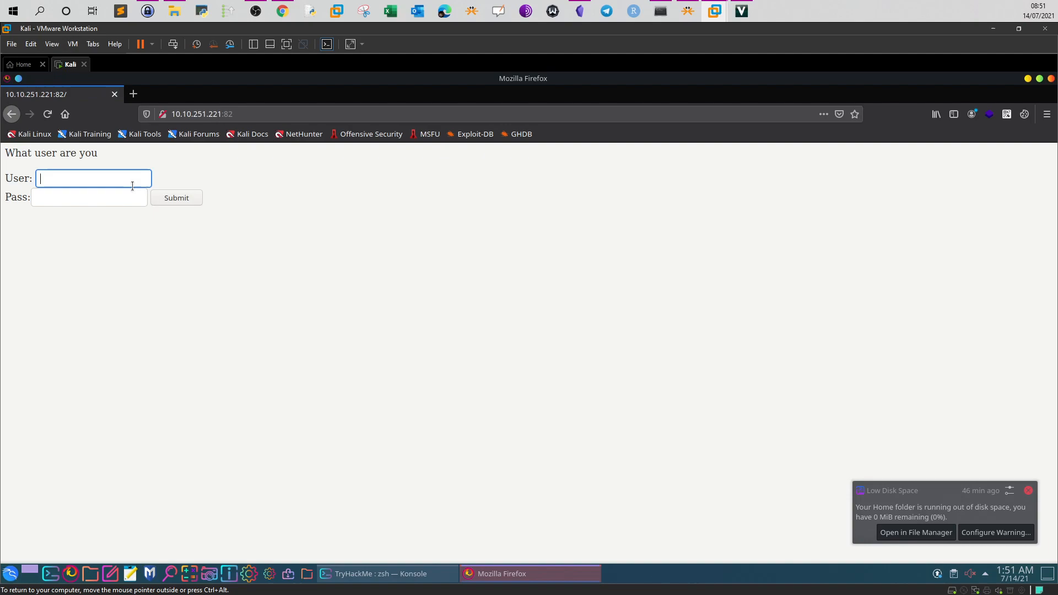
text(noot)
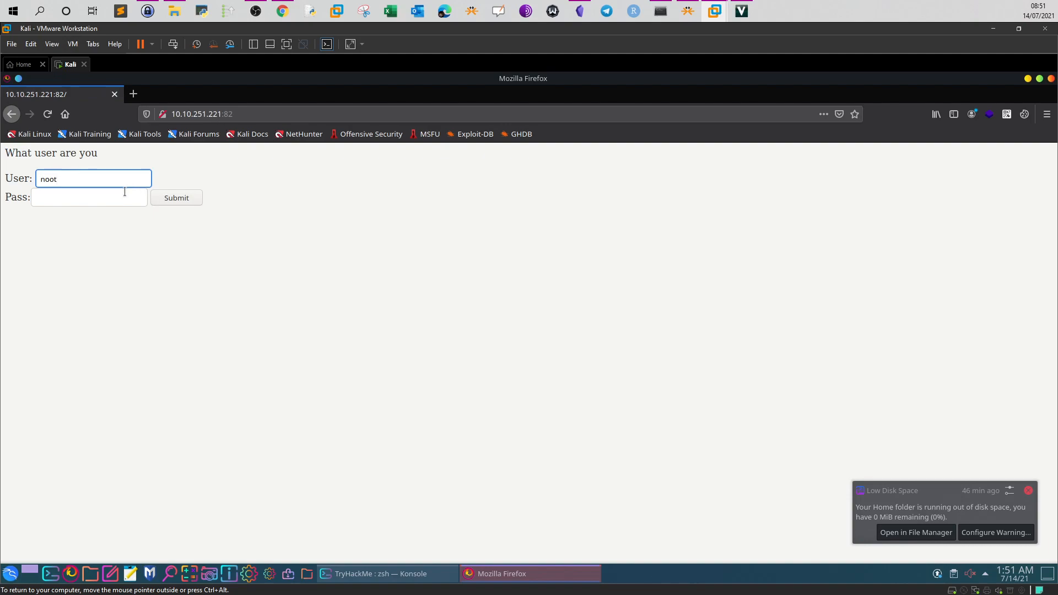
text(test1234)
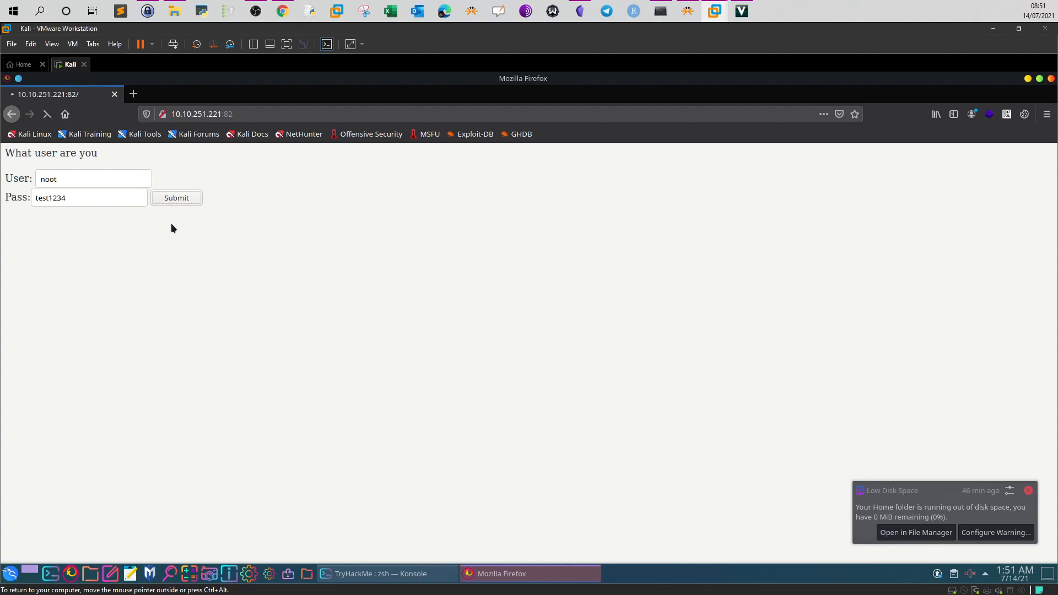
click(177, 197)
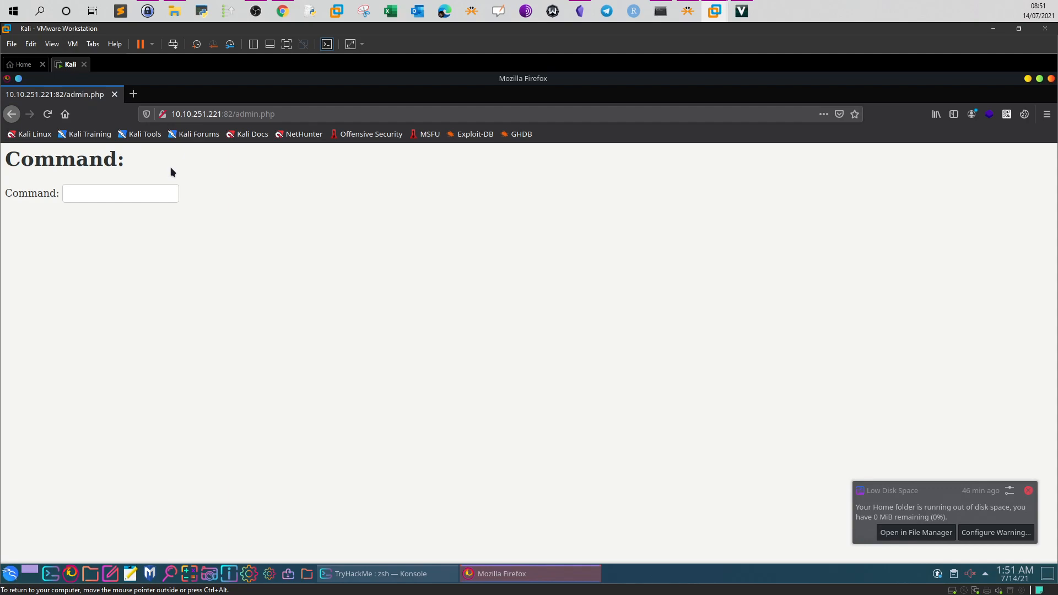
mouse_move(252, 134)
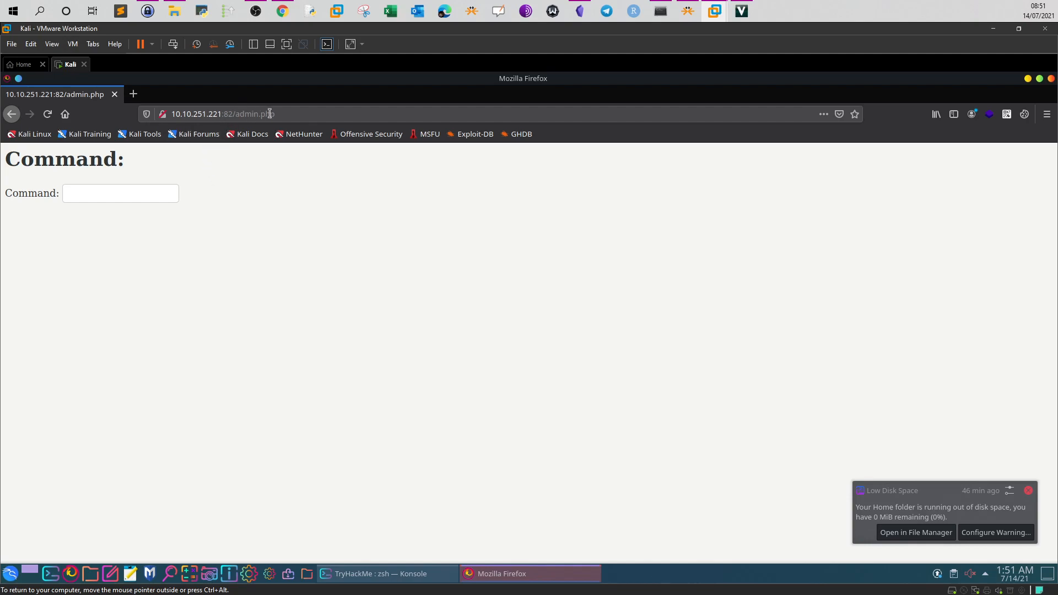
click(220, 113)
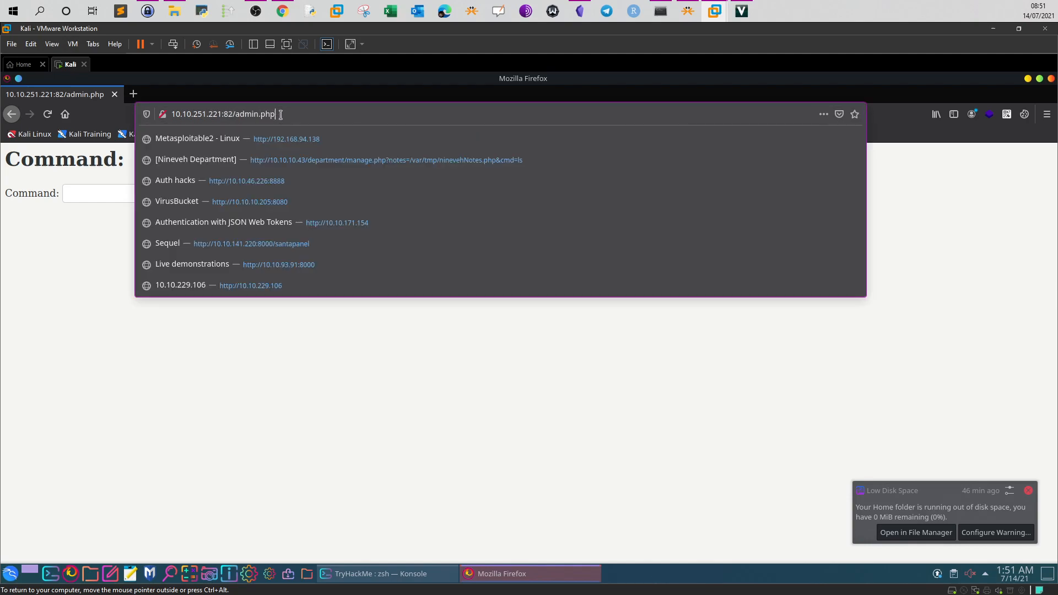
double_click(257, 113)
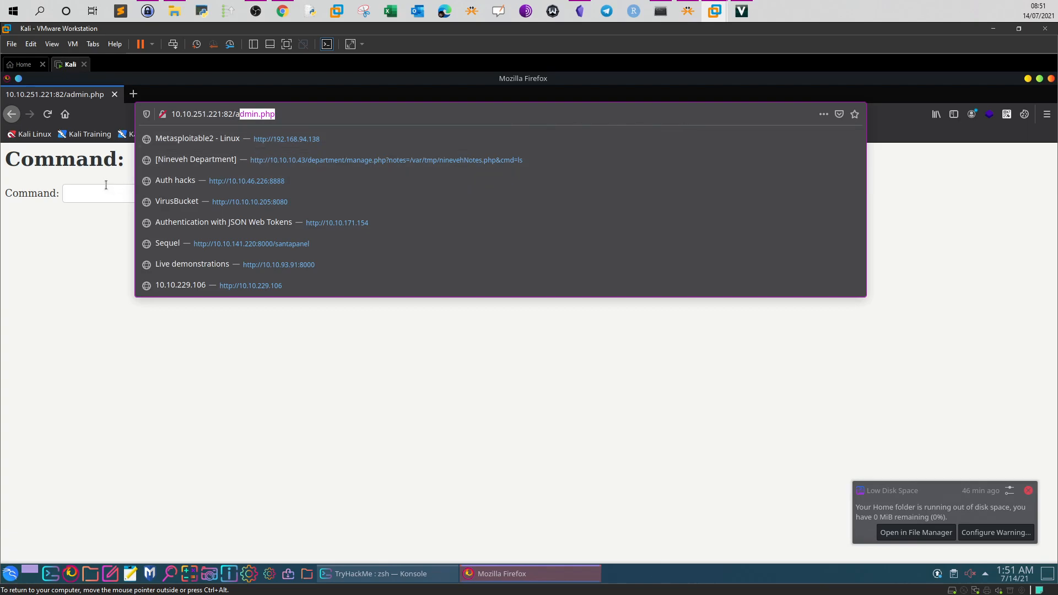
Try the id command on the admin page, go back, and begin editing the URL for flag.txt
click(120, 193)
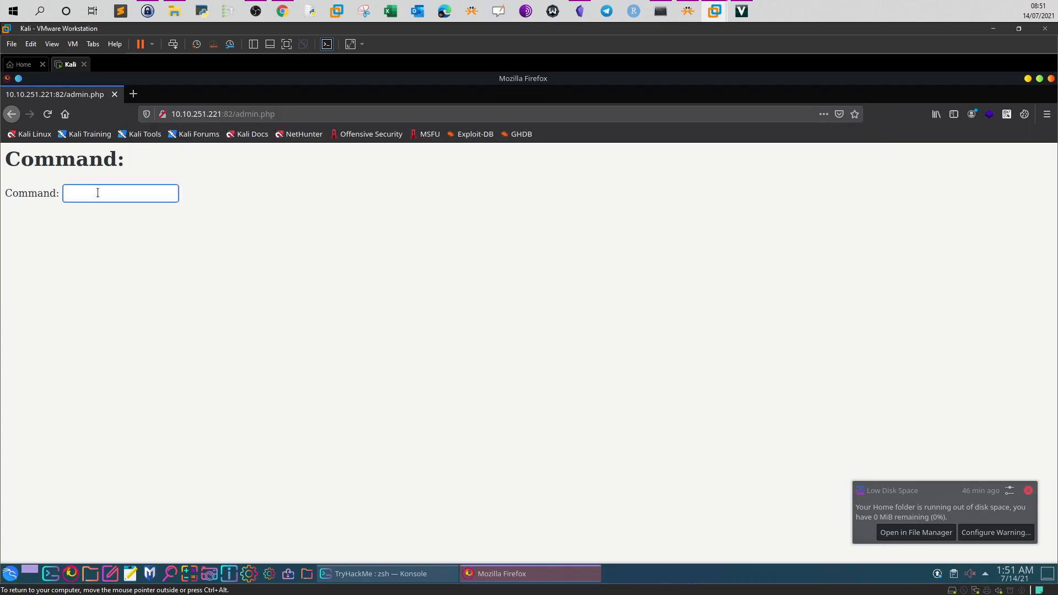
text(id)
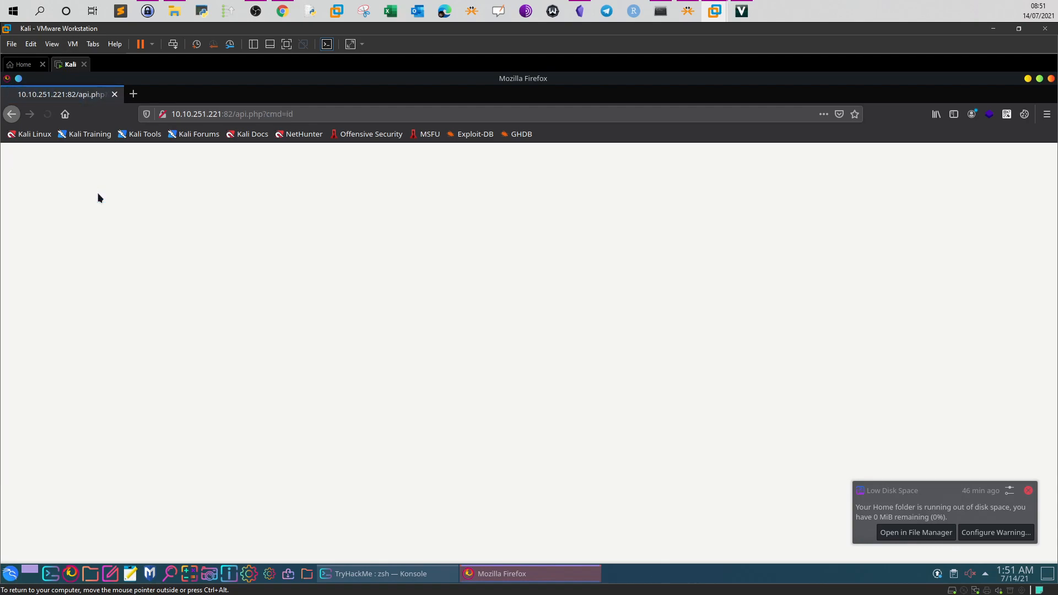
click(11, 113)
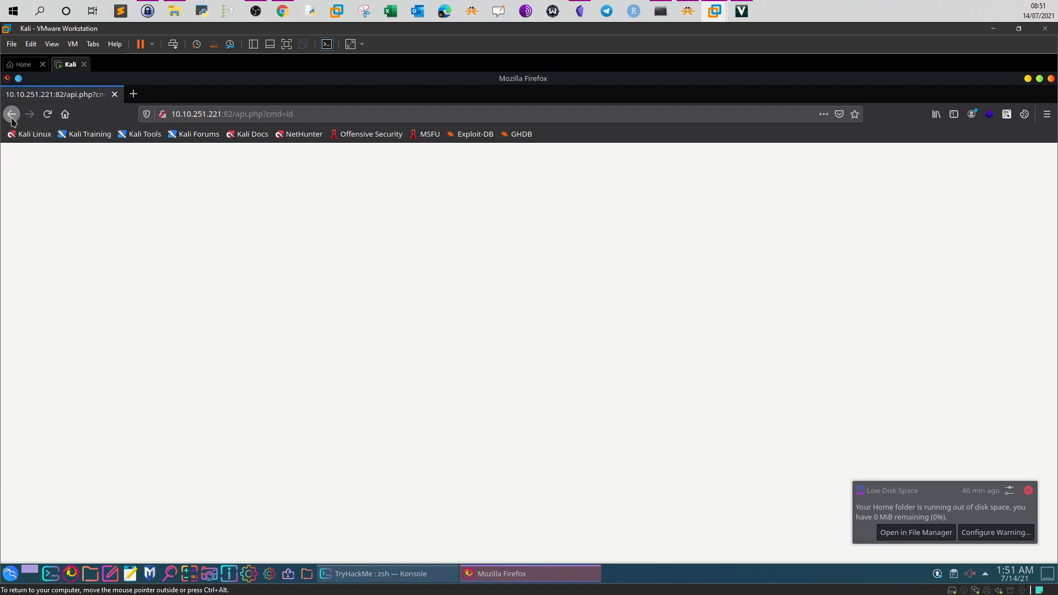
click(11, 113)
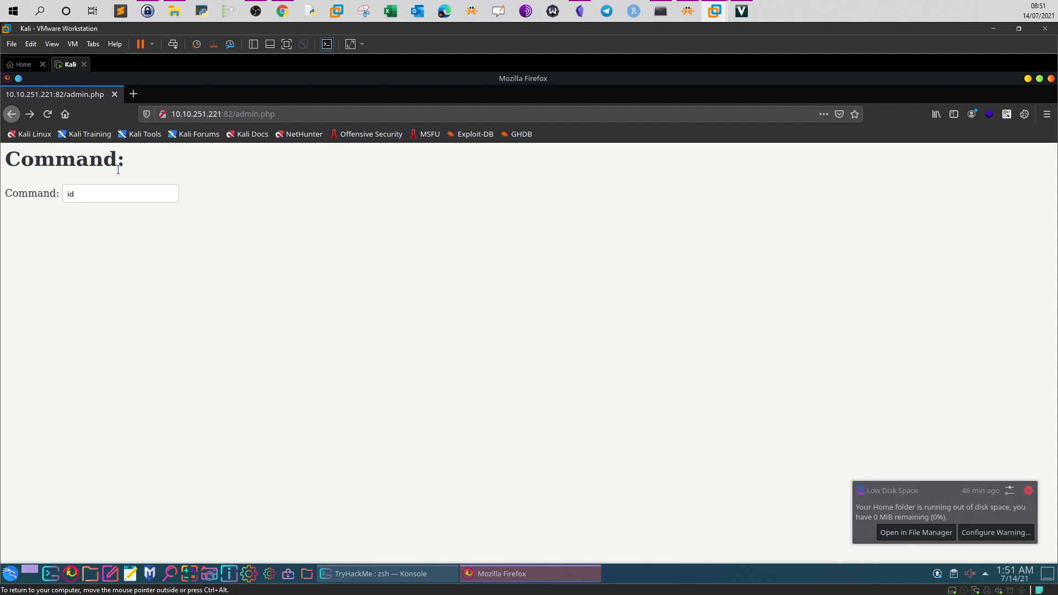
mouse_move(142, 134)
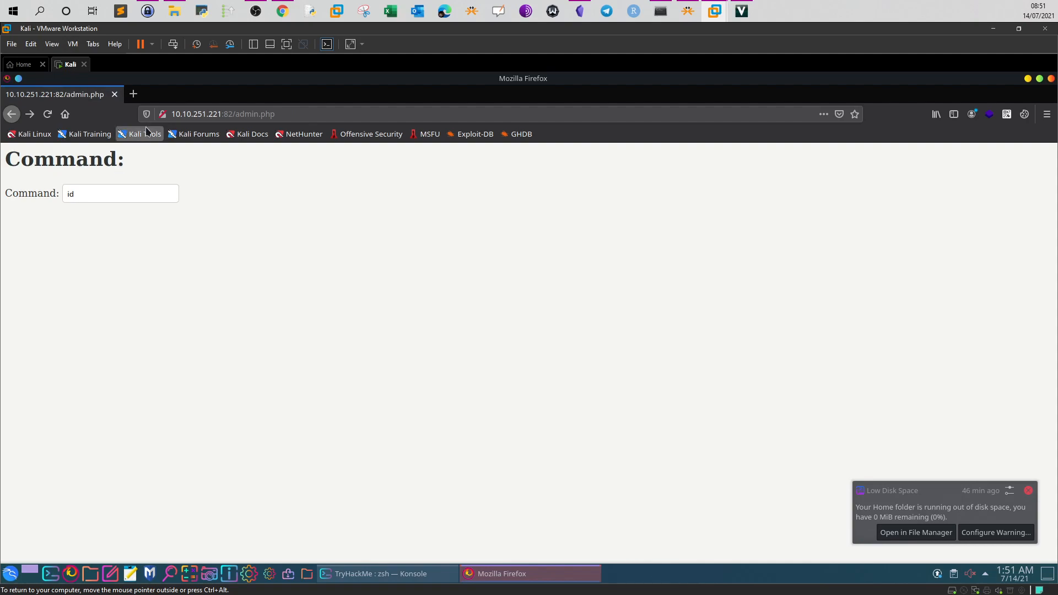
click(223, 114)
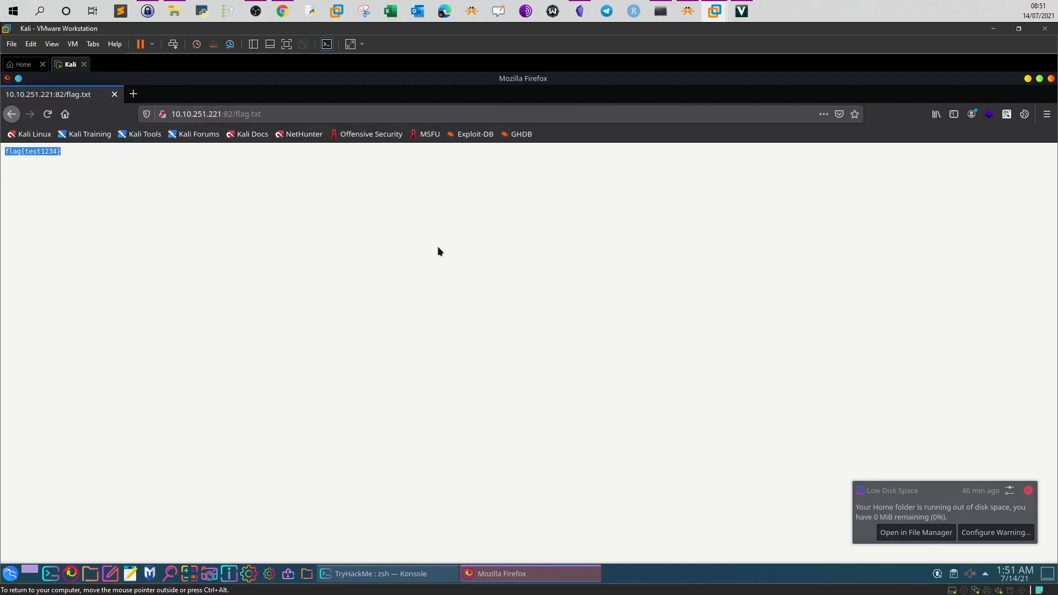
mouse_move(251, 134)
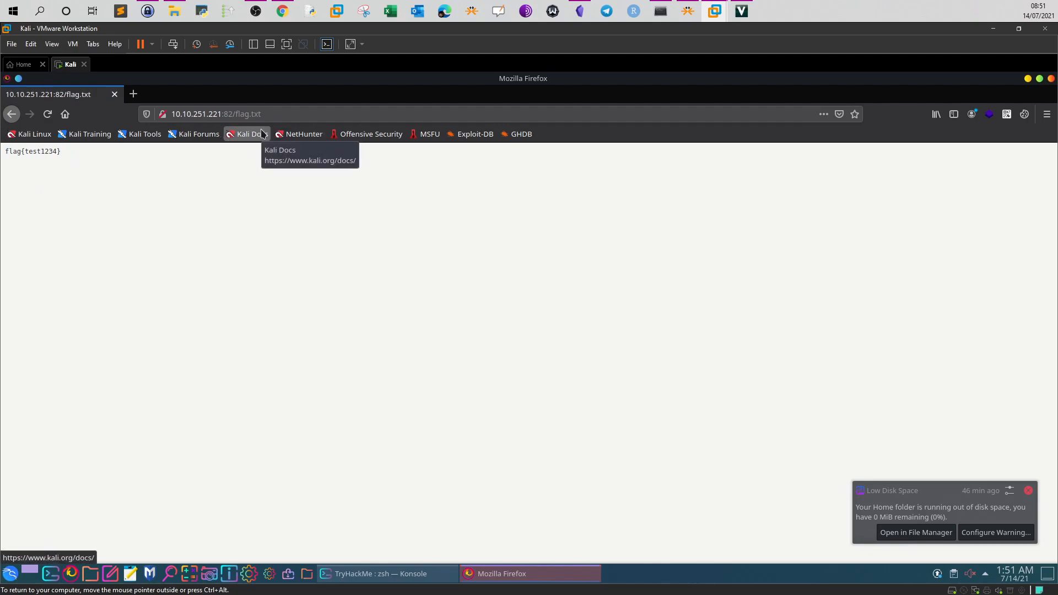
click(216, 113)
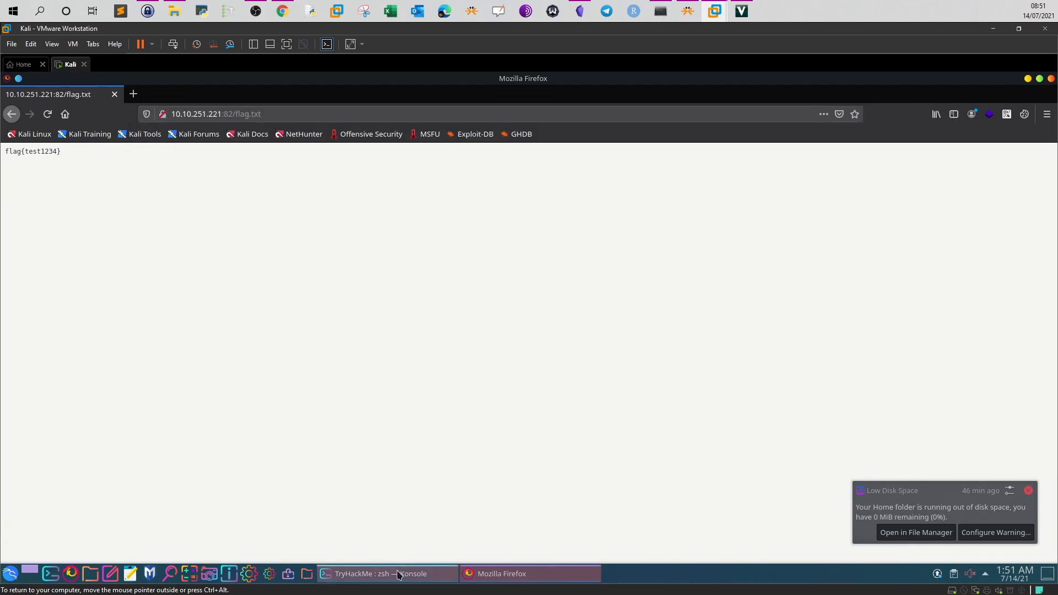
click(387, 573)
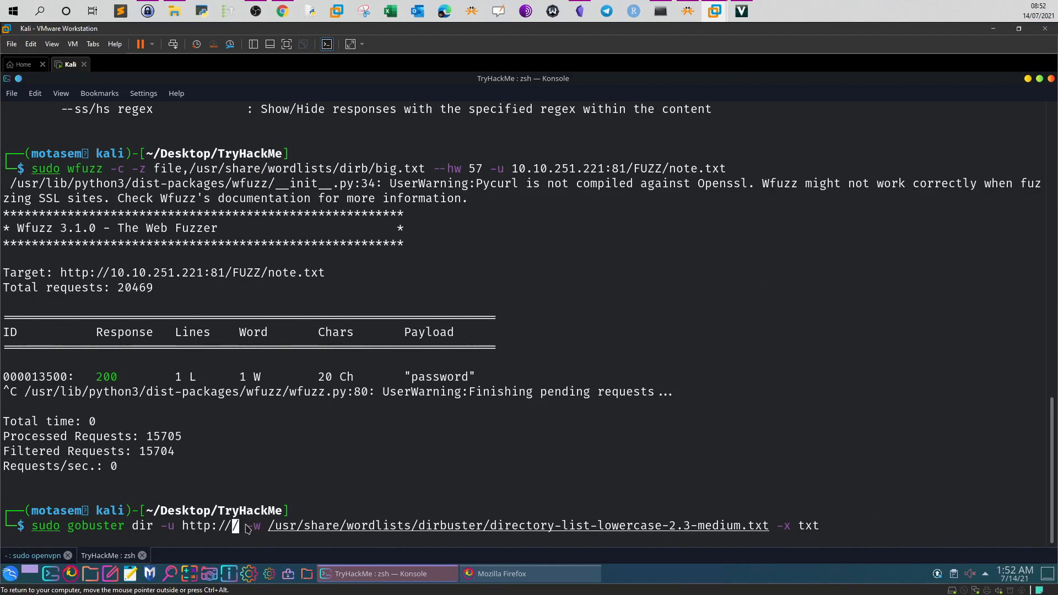
key(Return)
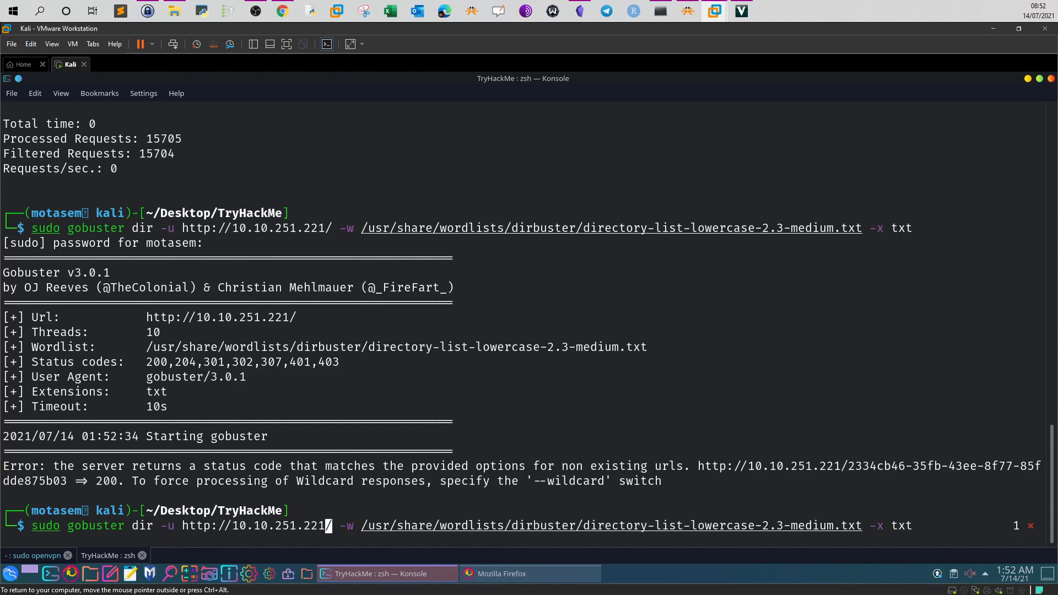
text(:82/flag.txt)
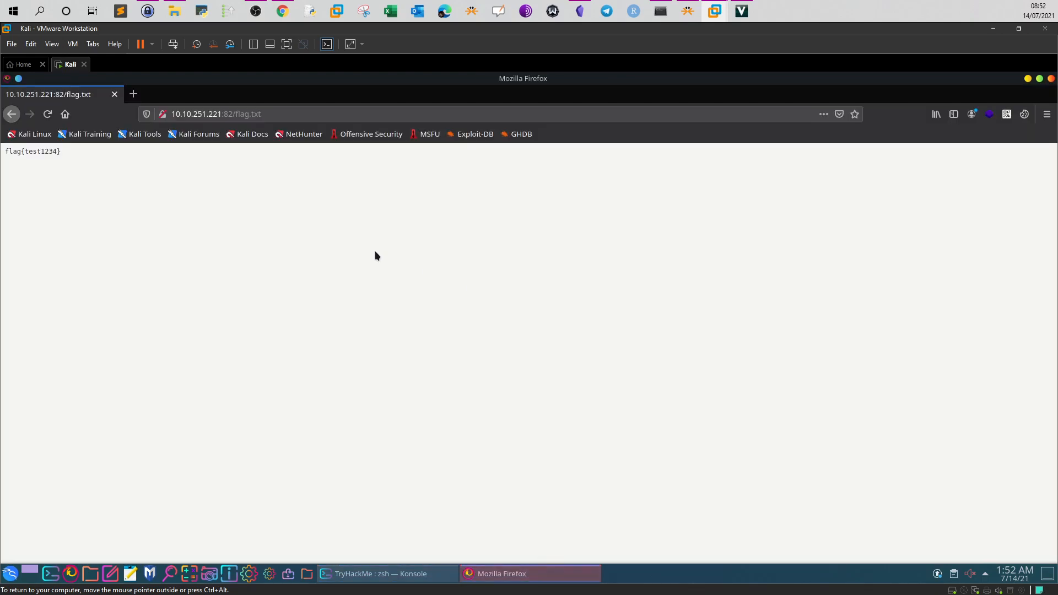
click(216, 113)
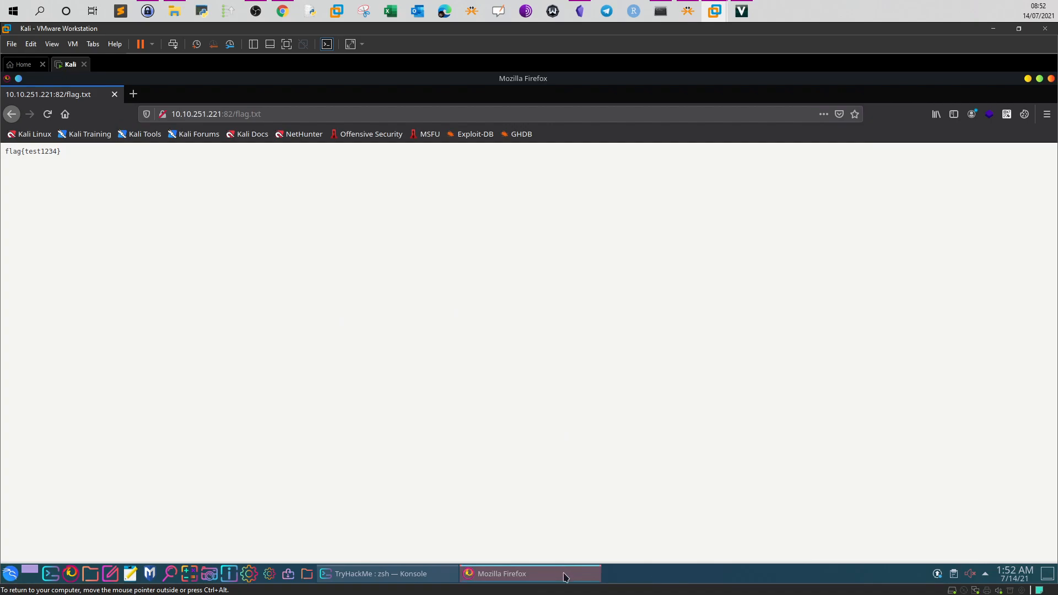
click(383, 574)
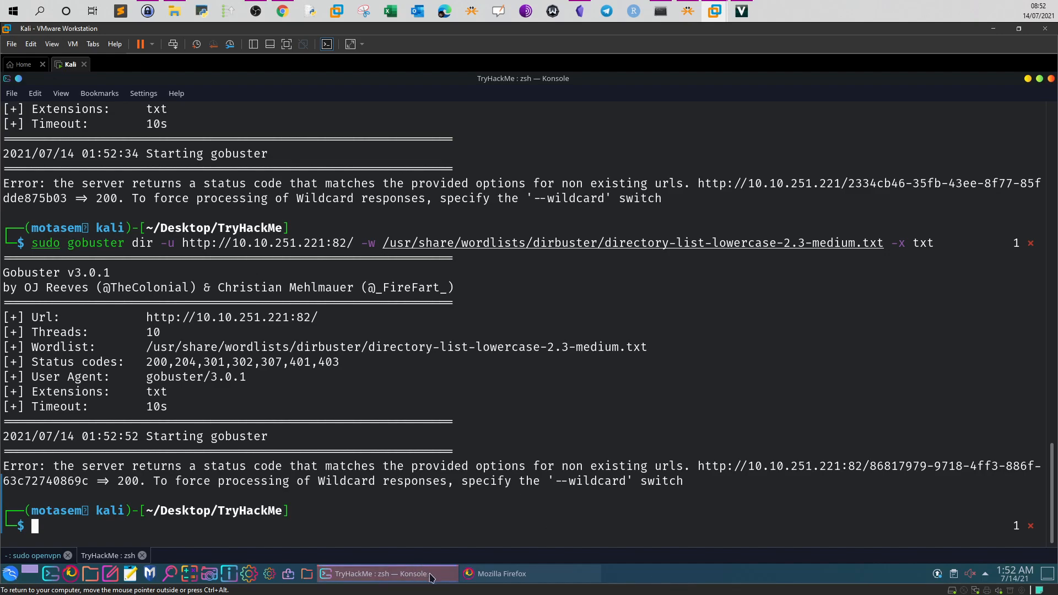
click(500, 573)
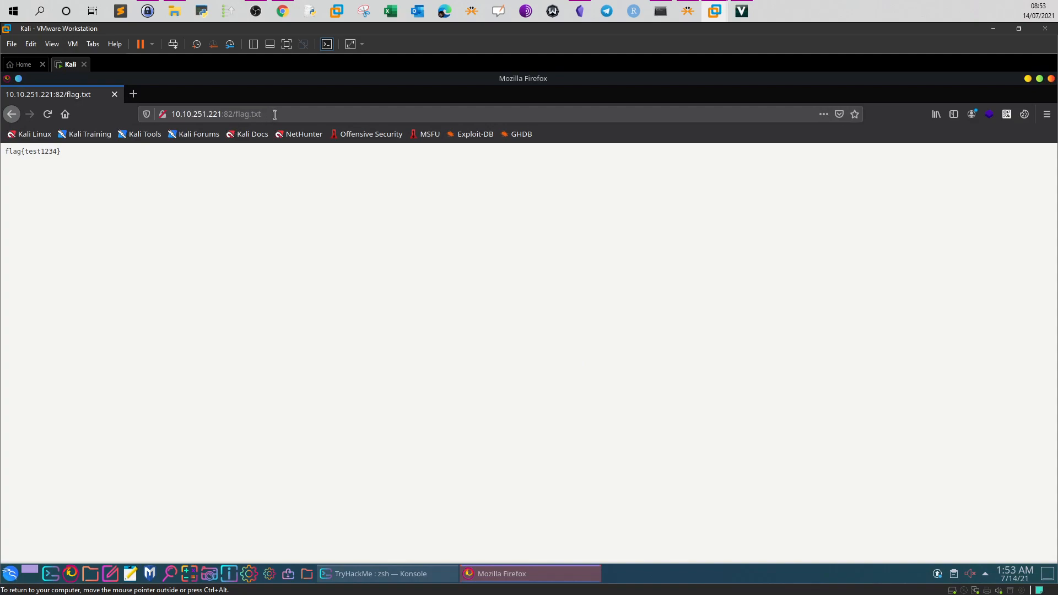